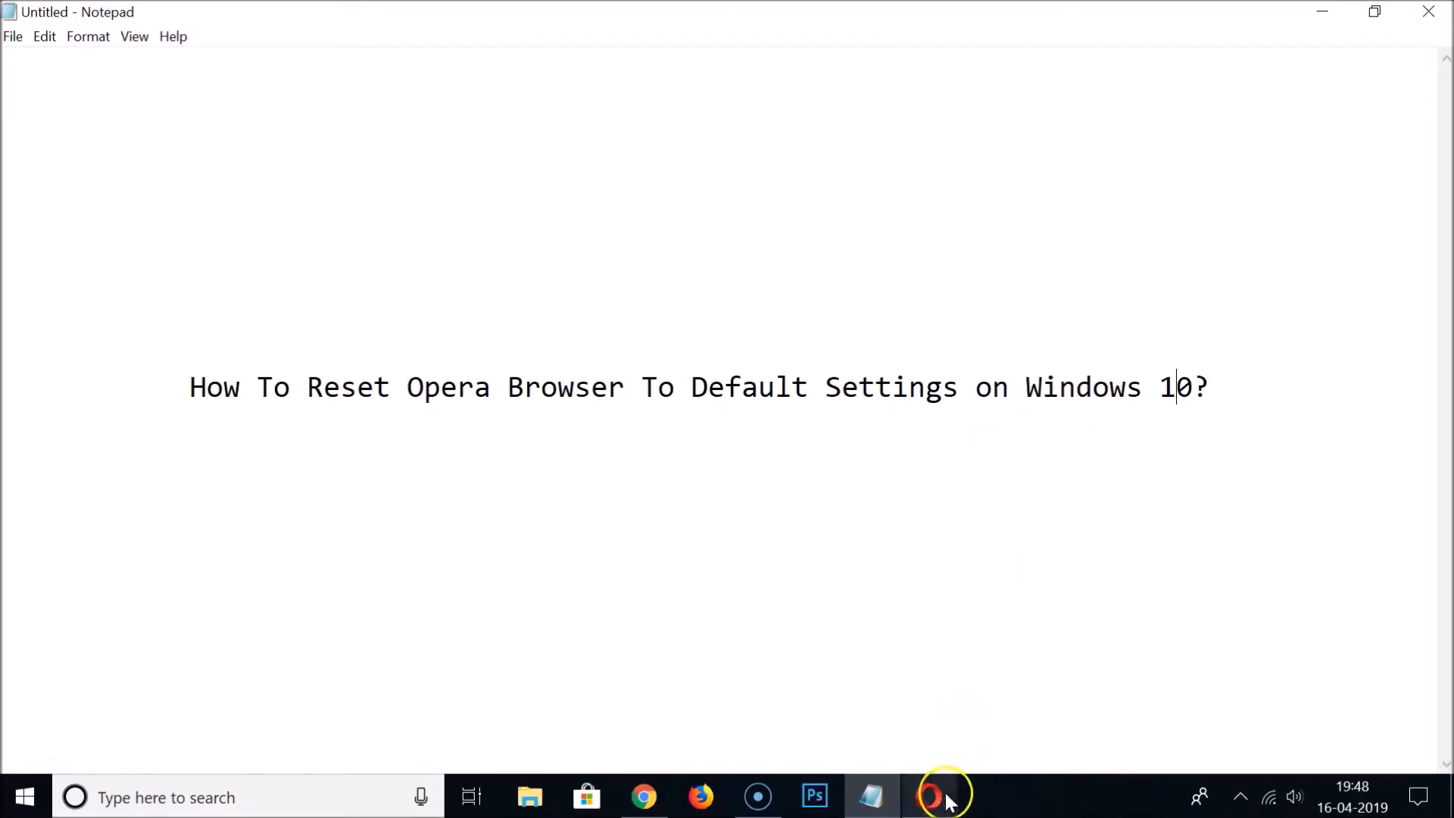
Check the running apps in Task Manager's full process list, including Notepad, then dismiss it.
left_click(933, 797)
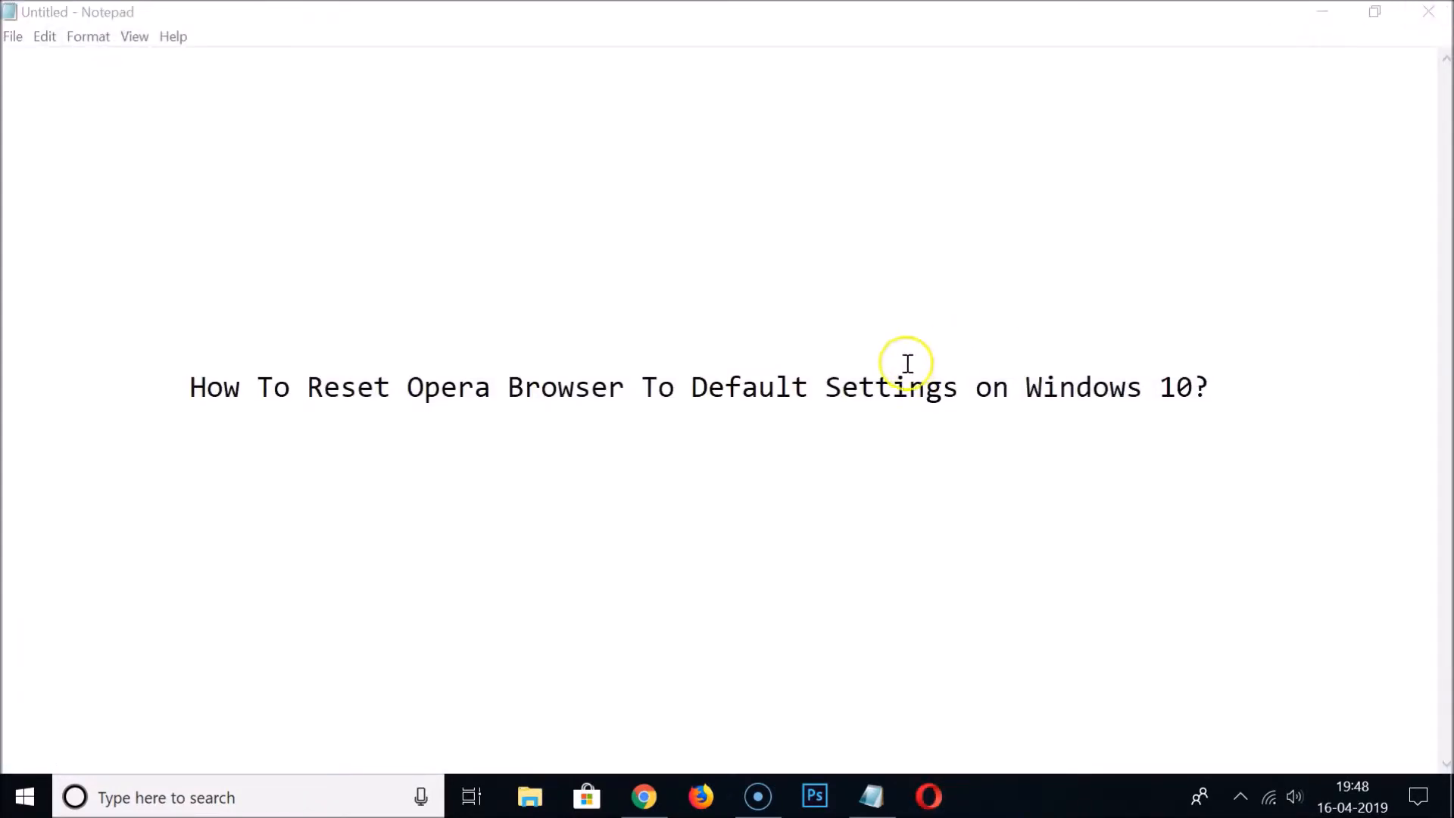
mouse_move(1042, 594)
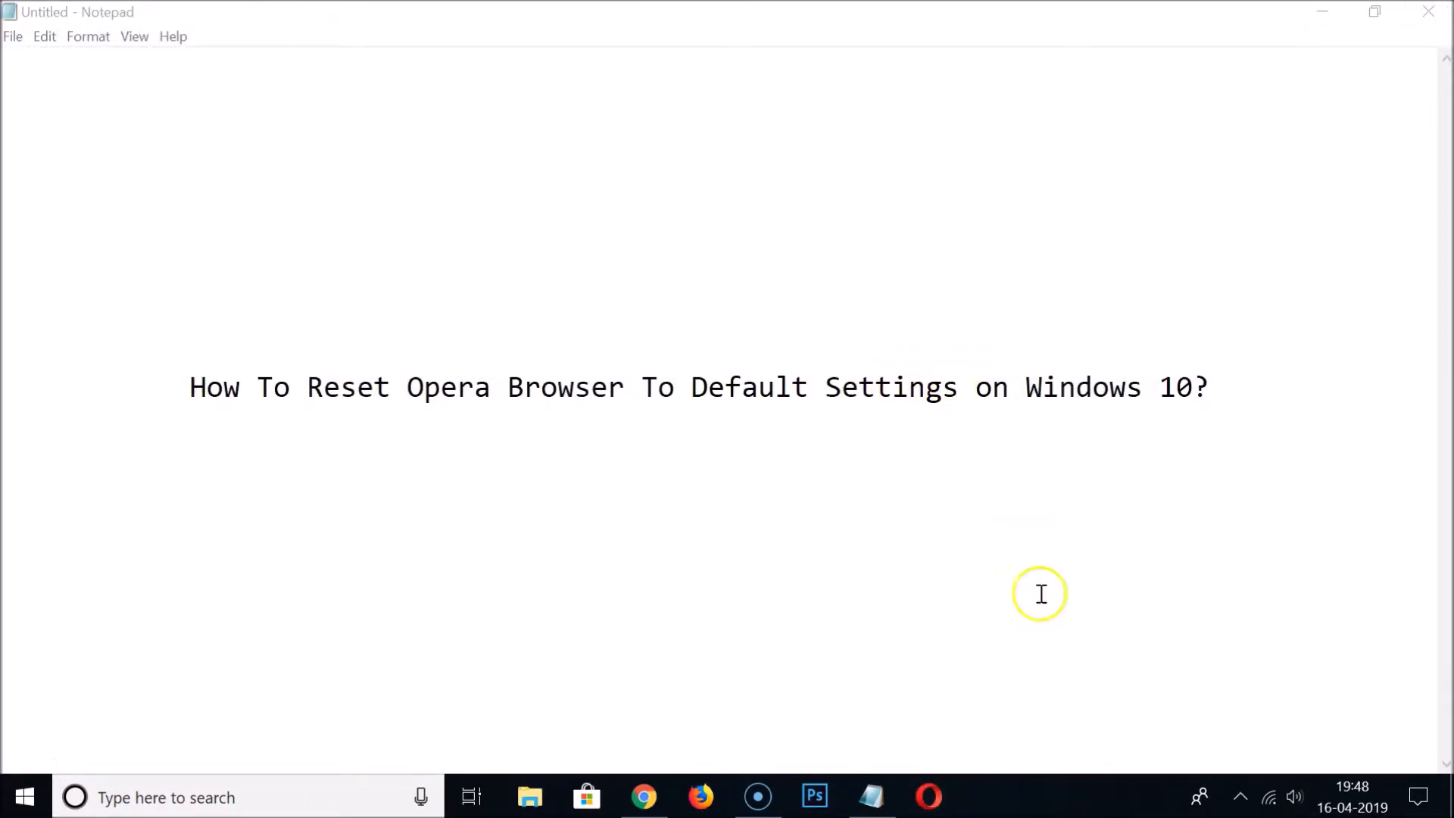
mouse_move(1079, 793)
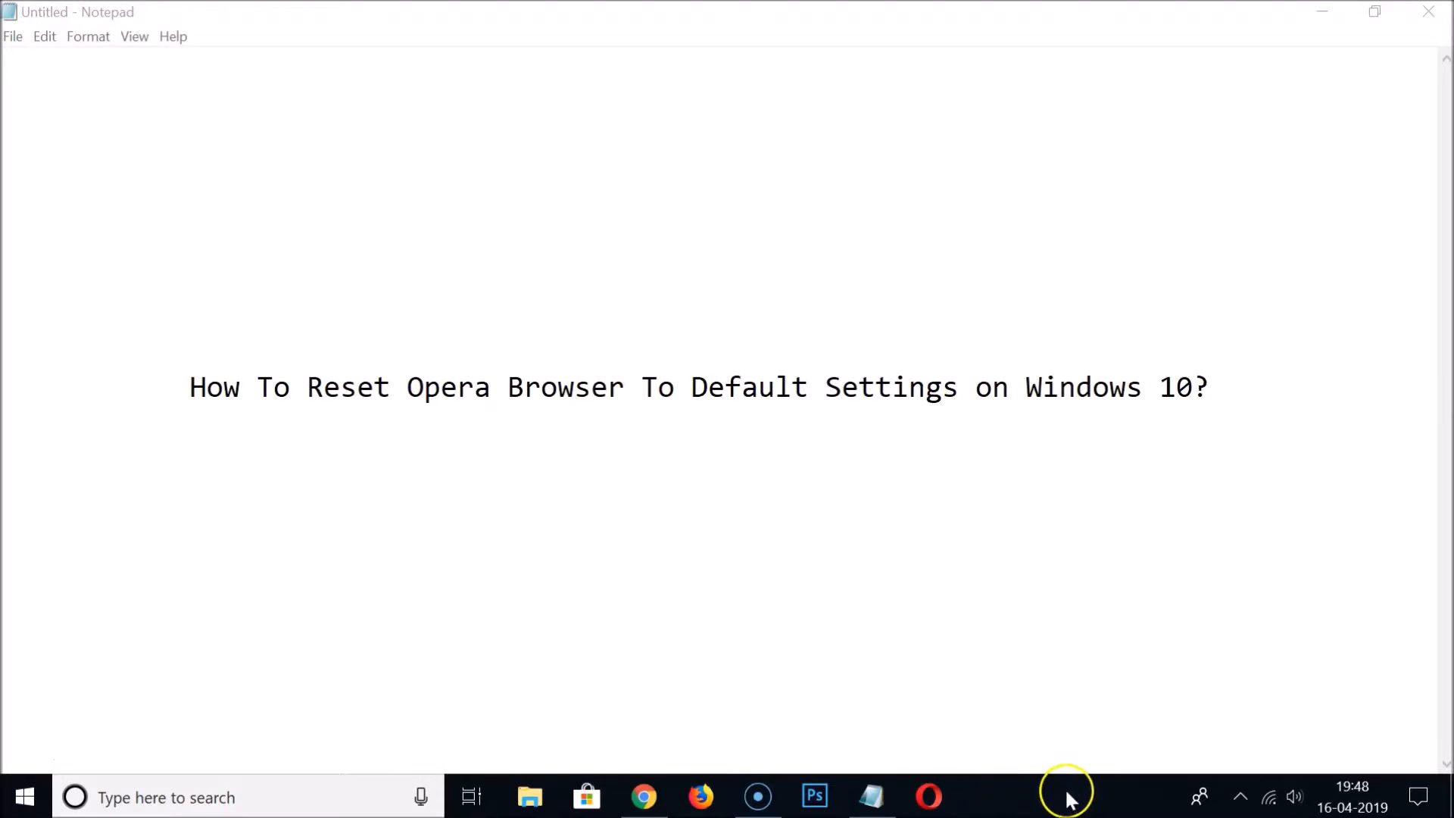
right_click(1072, 800)
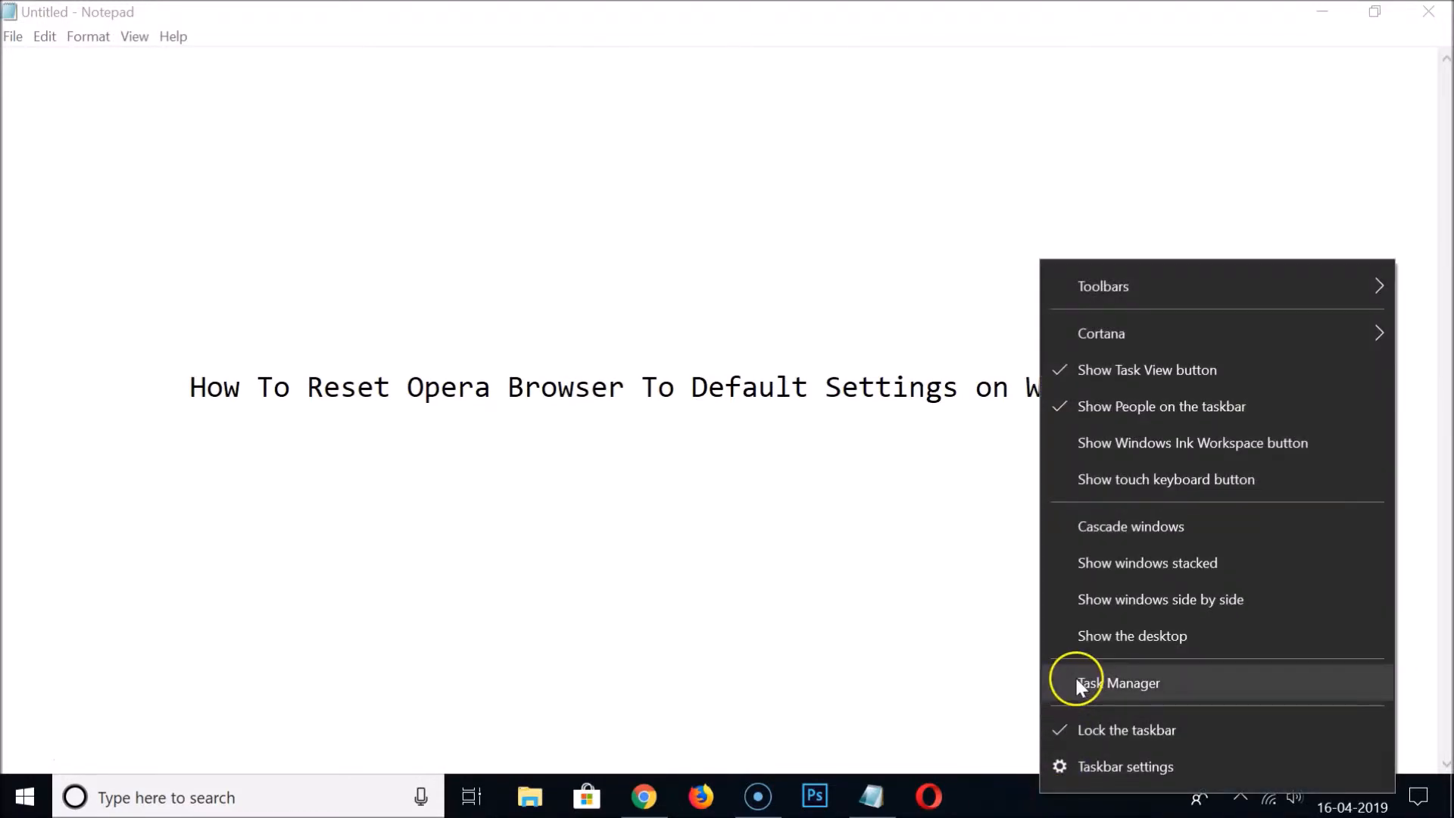
left_click(1083, 683)
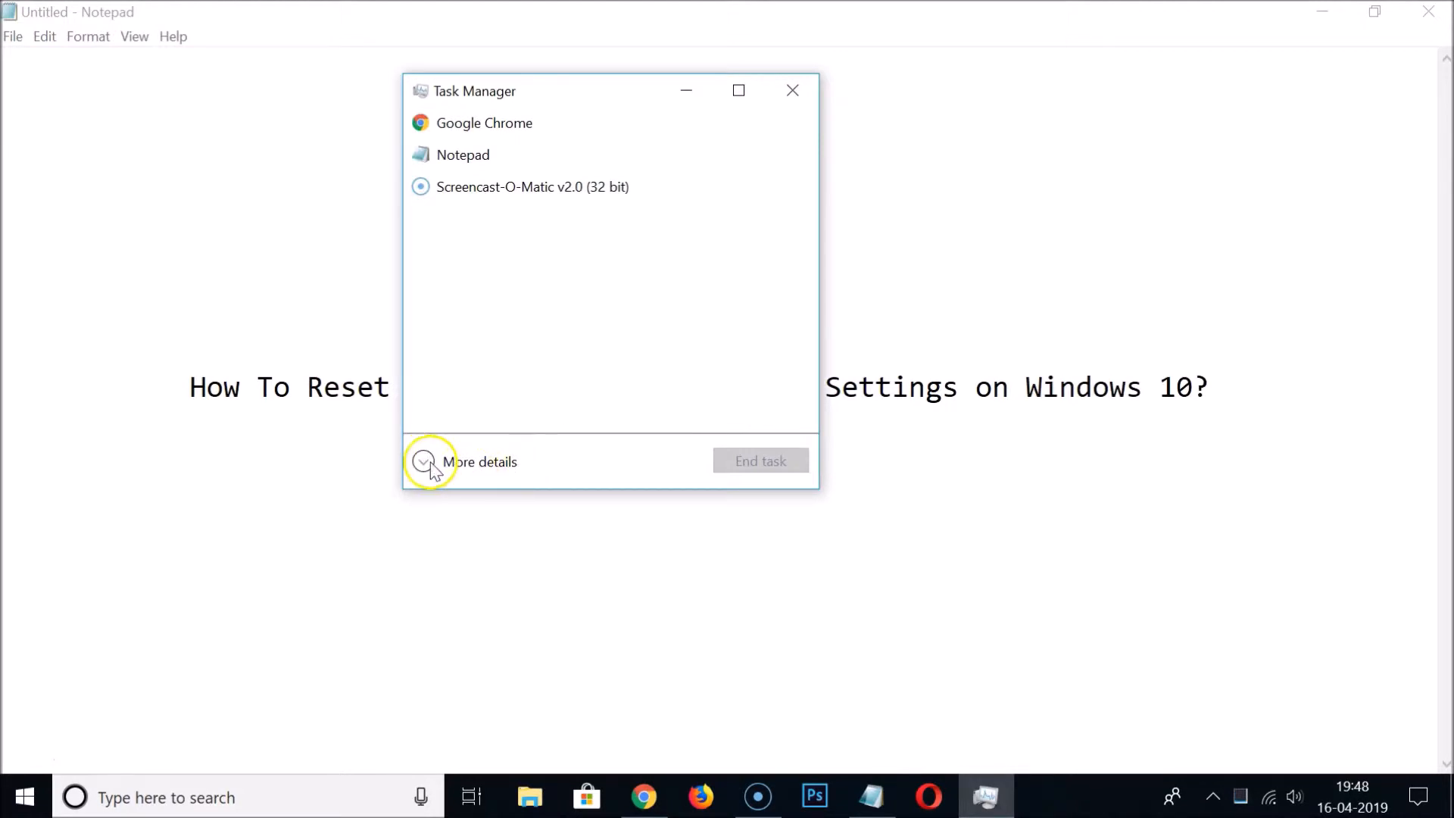
left_click(424, 460)
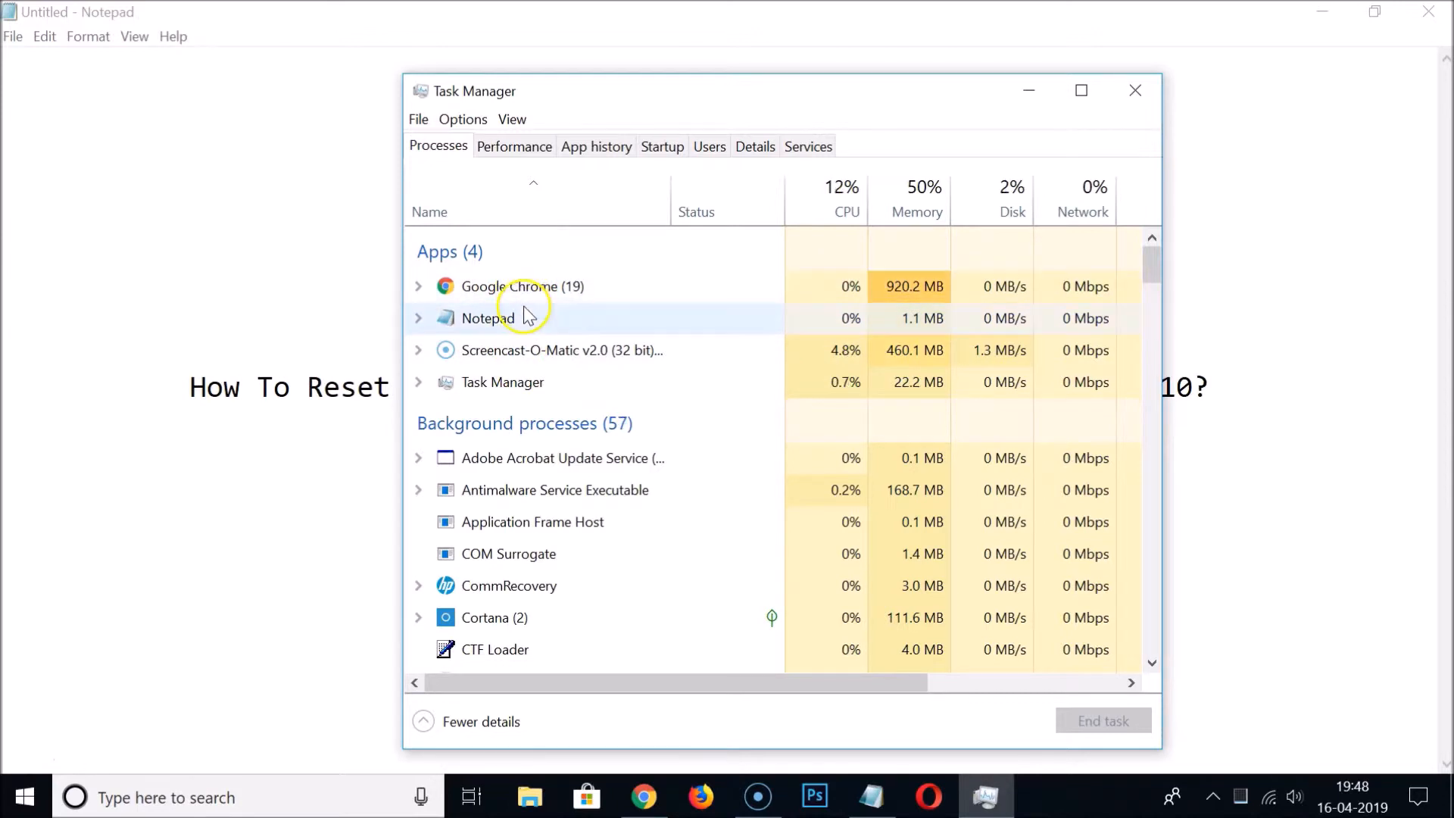
left_click(488, 318)
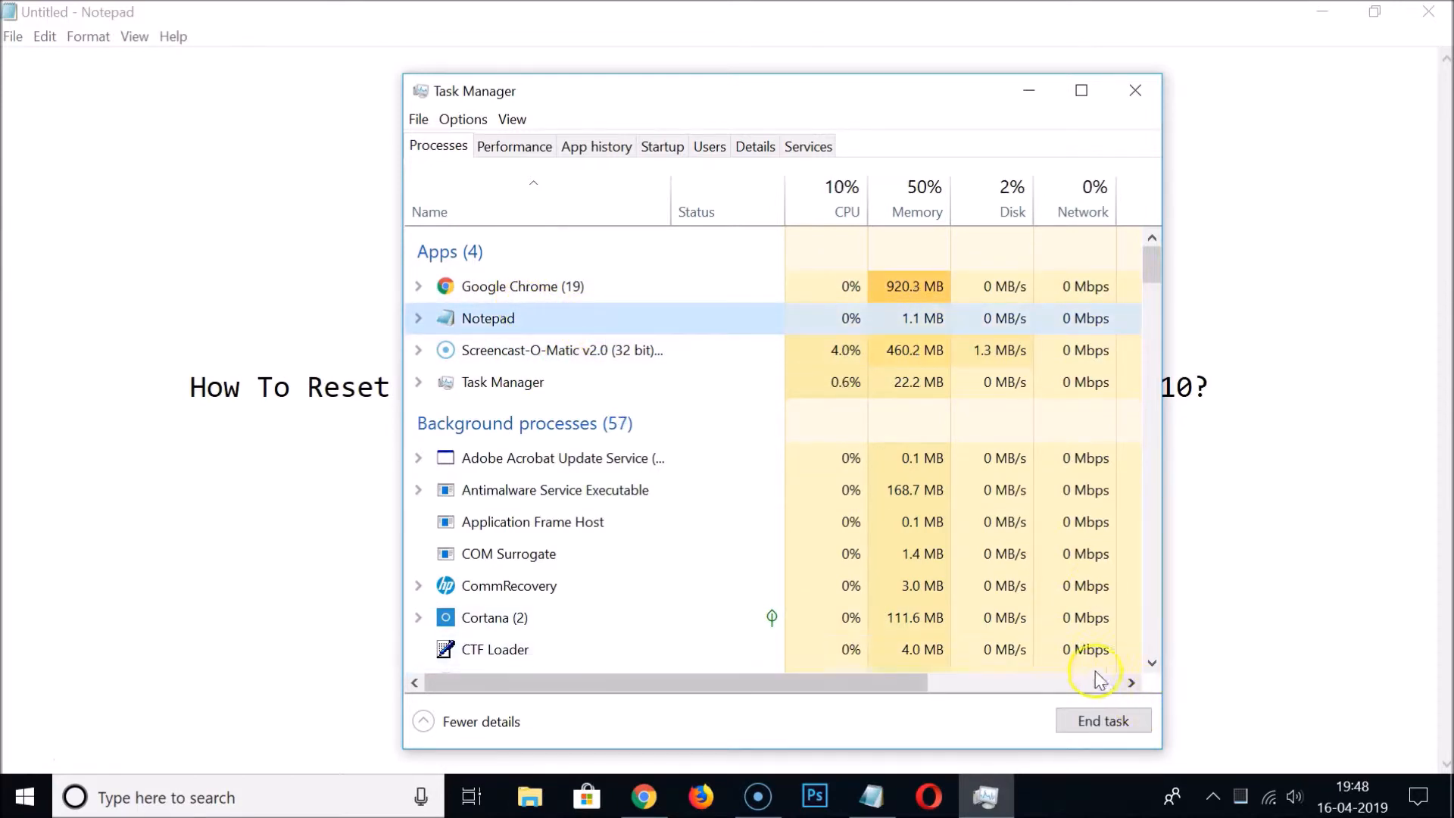
mouse_move(1154, 195)
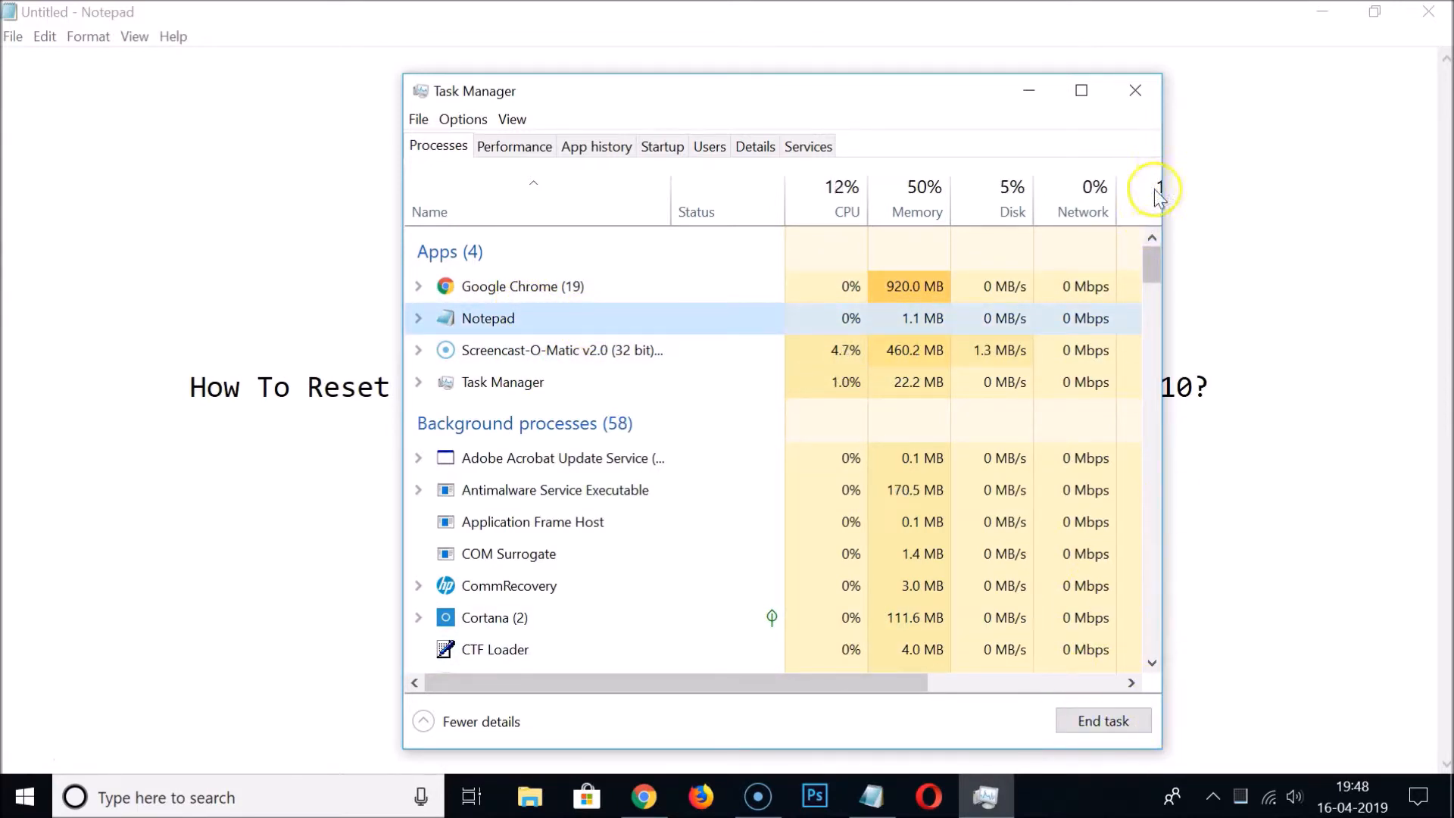
left_click(1136, 90)
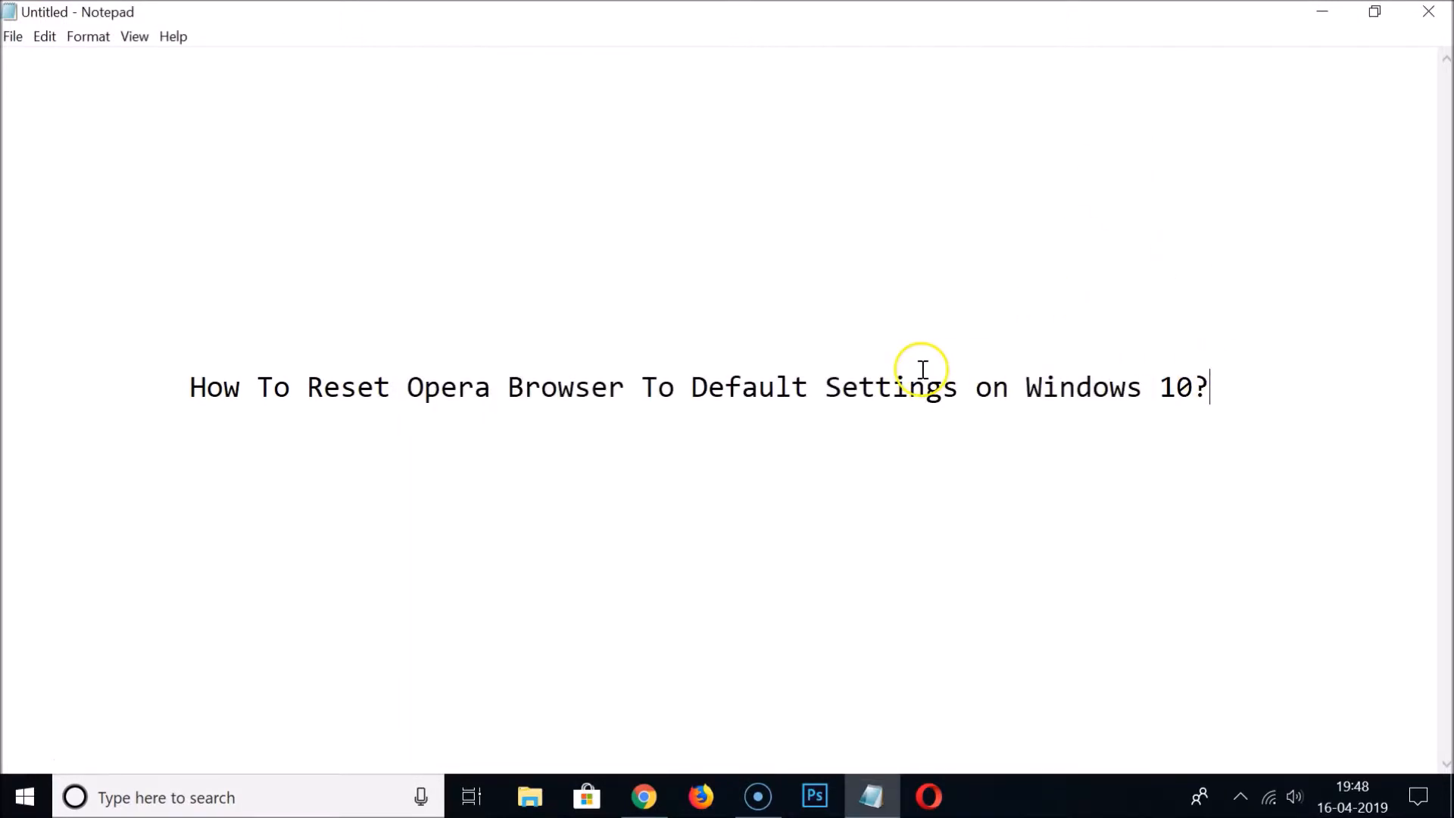
mouse_move(551, 386)
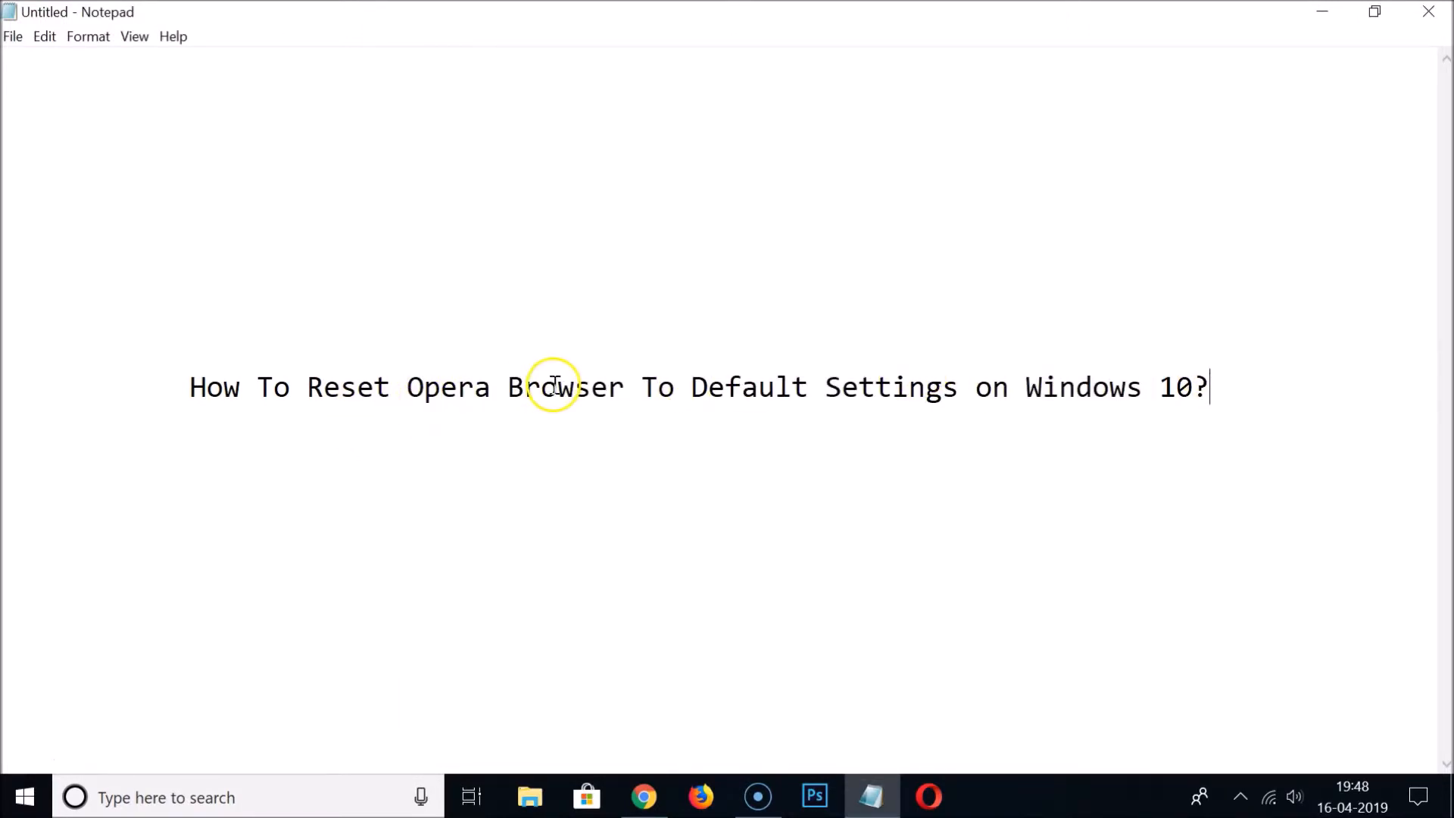
mouse_move(613, 400)
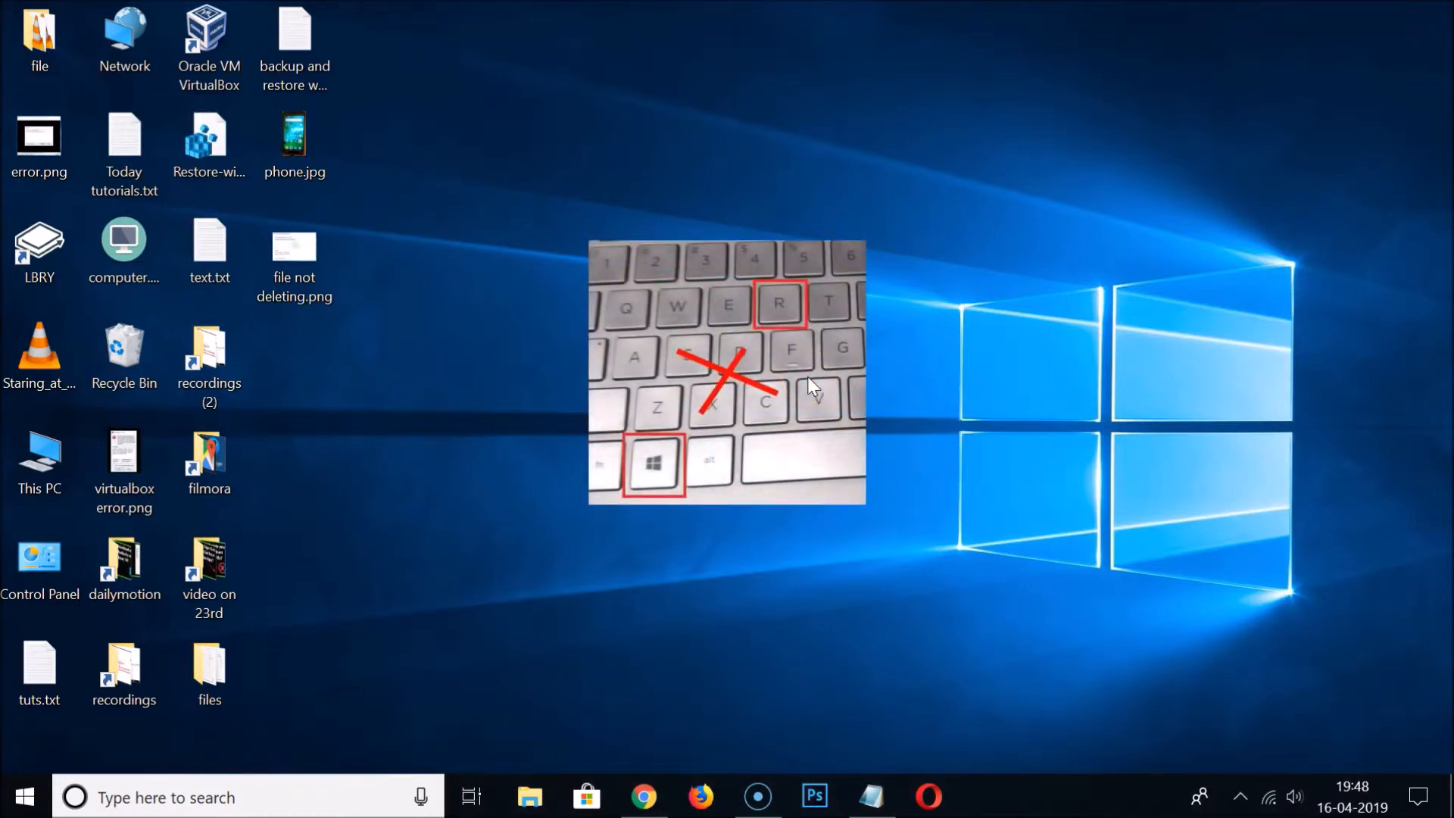
Run 'appdata' to open the AppData folder with Local, LocalLow and Roaming.
key("Win+r")
type("a")
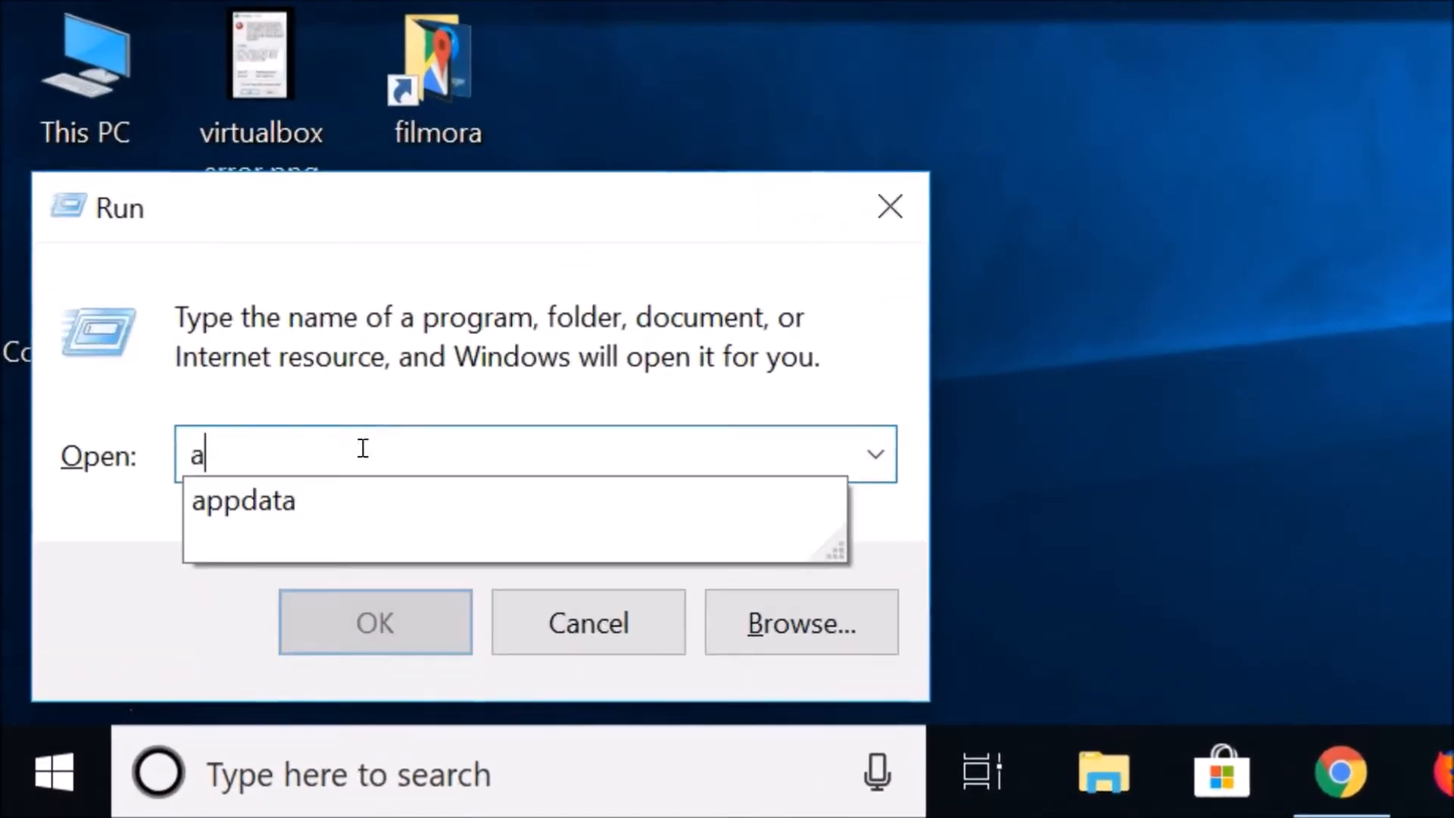
left_click(242, 500)
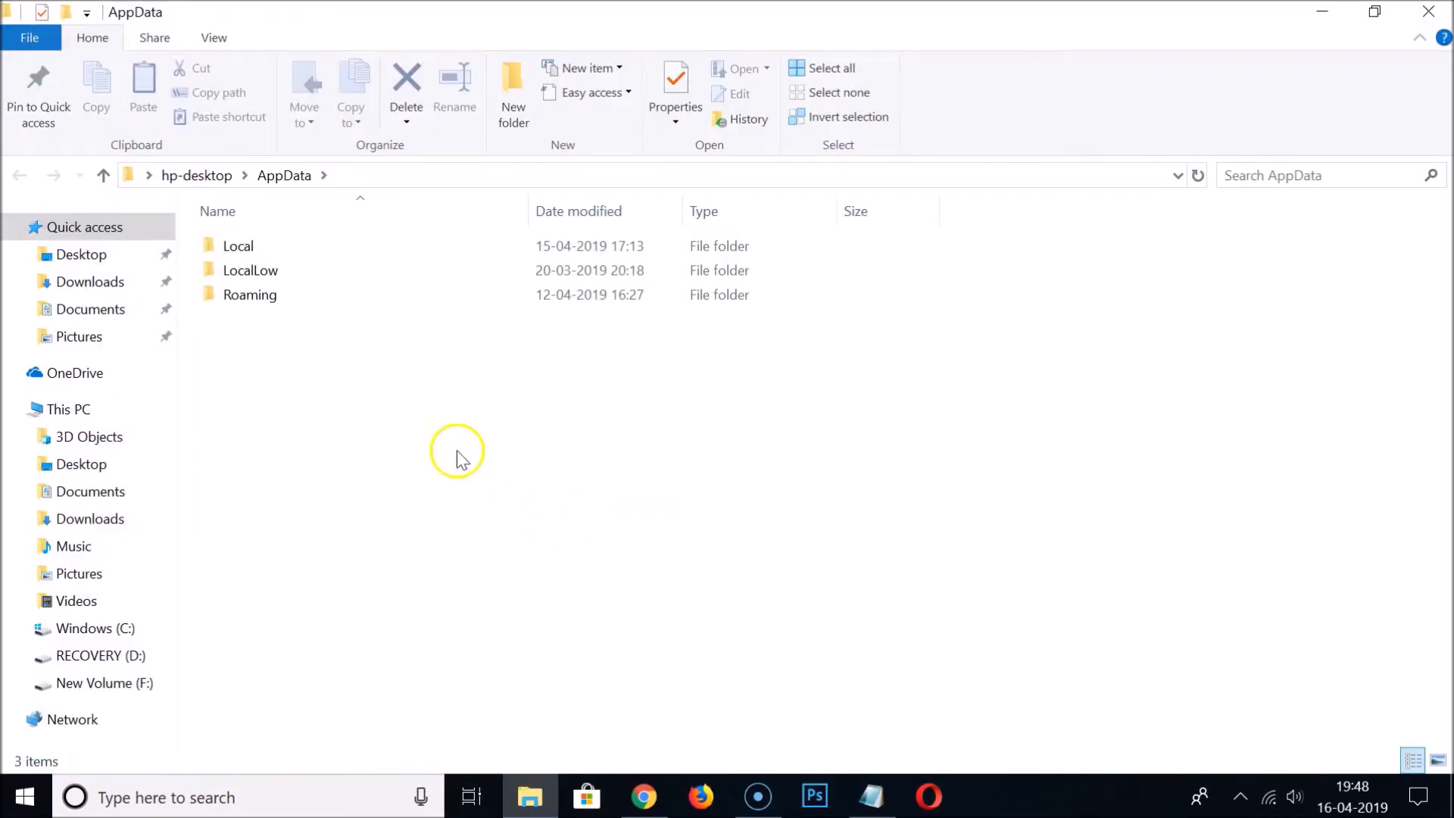
Navigate into AppData > Local > Opera Software.
left_click(238, 245)
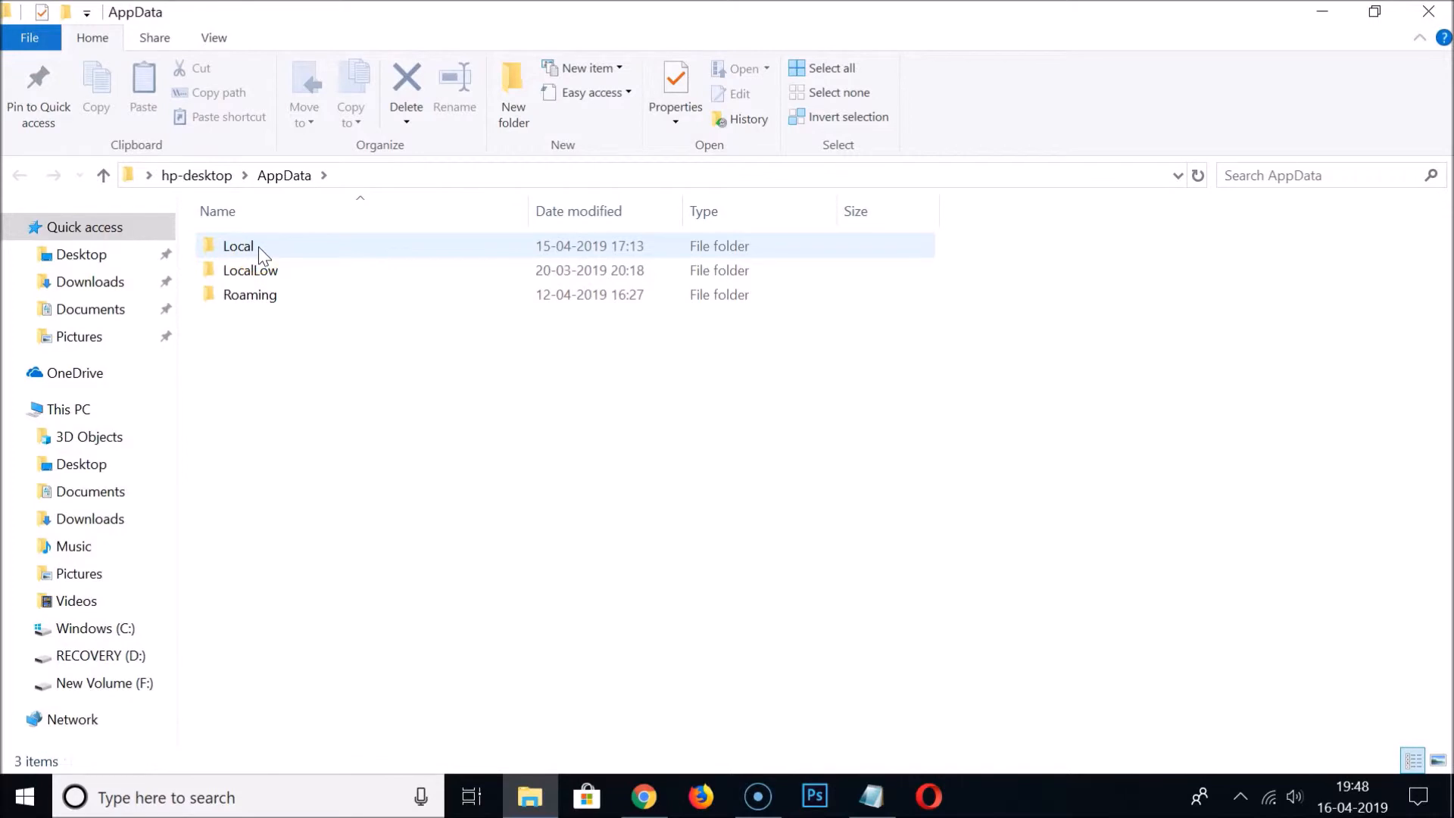
double_click(236, 245)
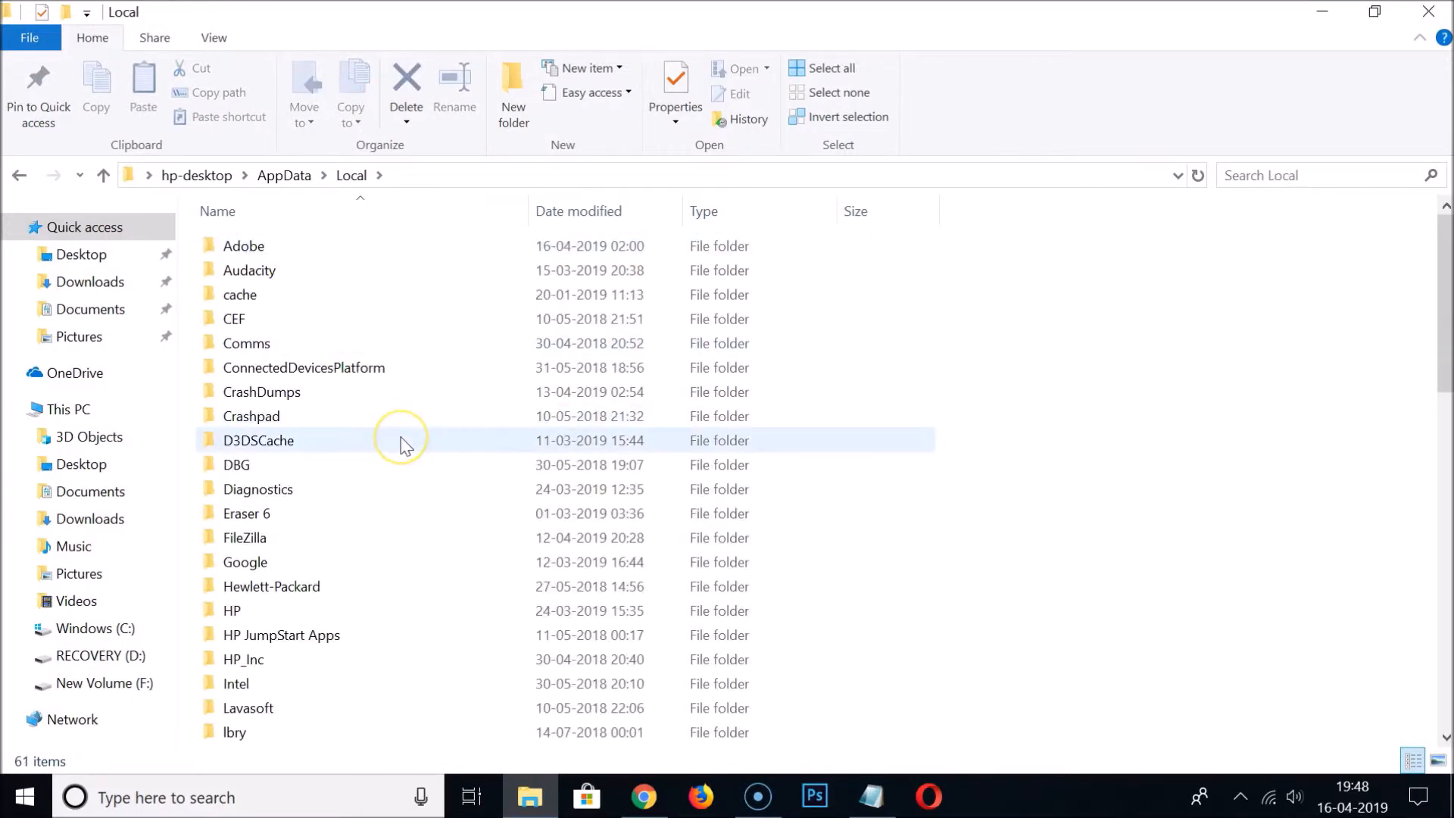
scroll("down", 3)
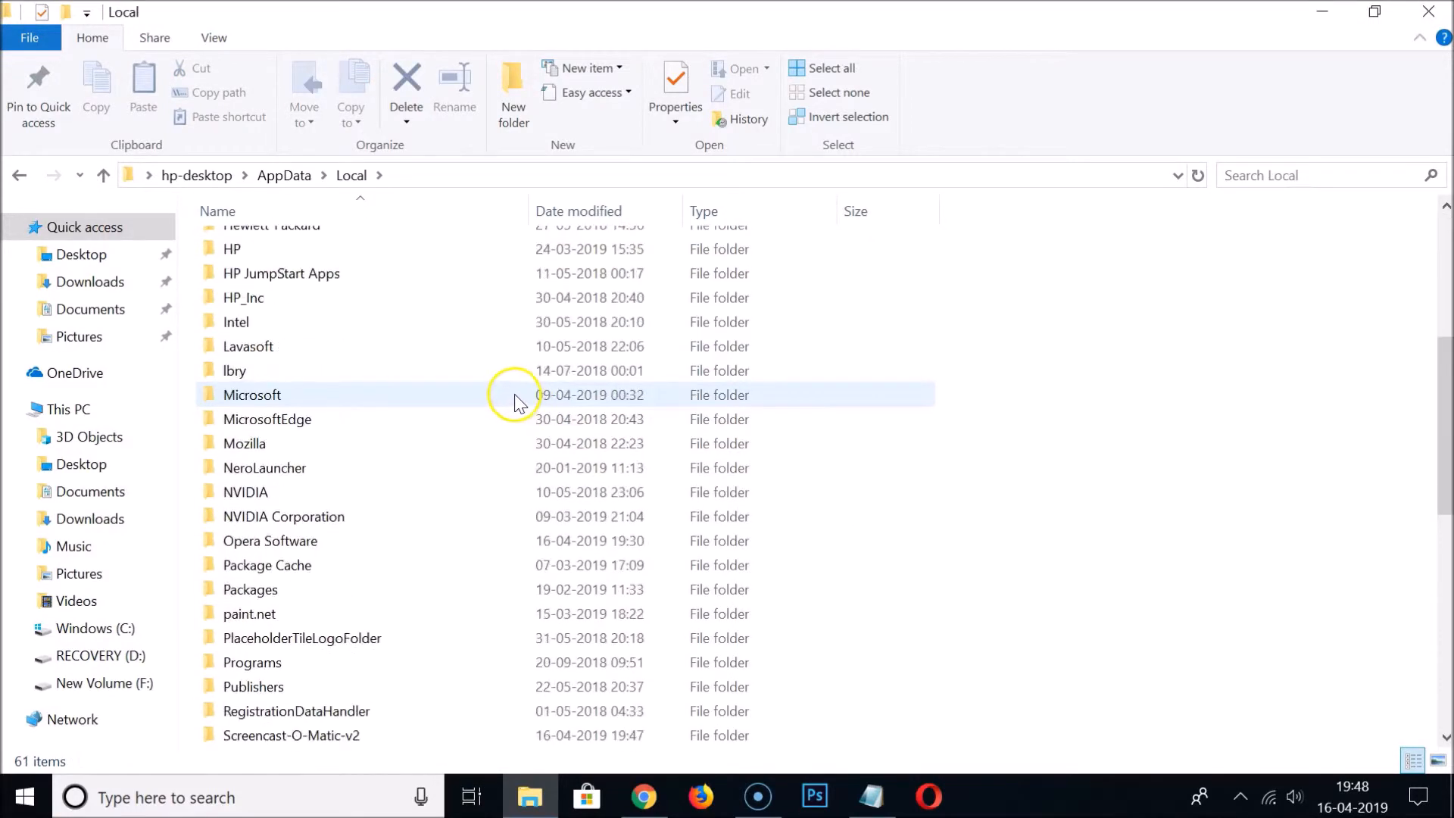
scroll("down", 3)
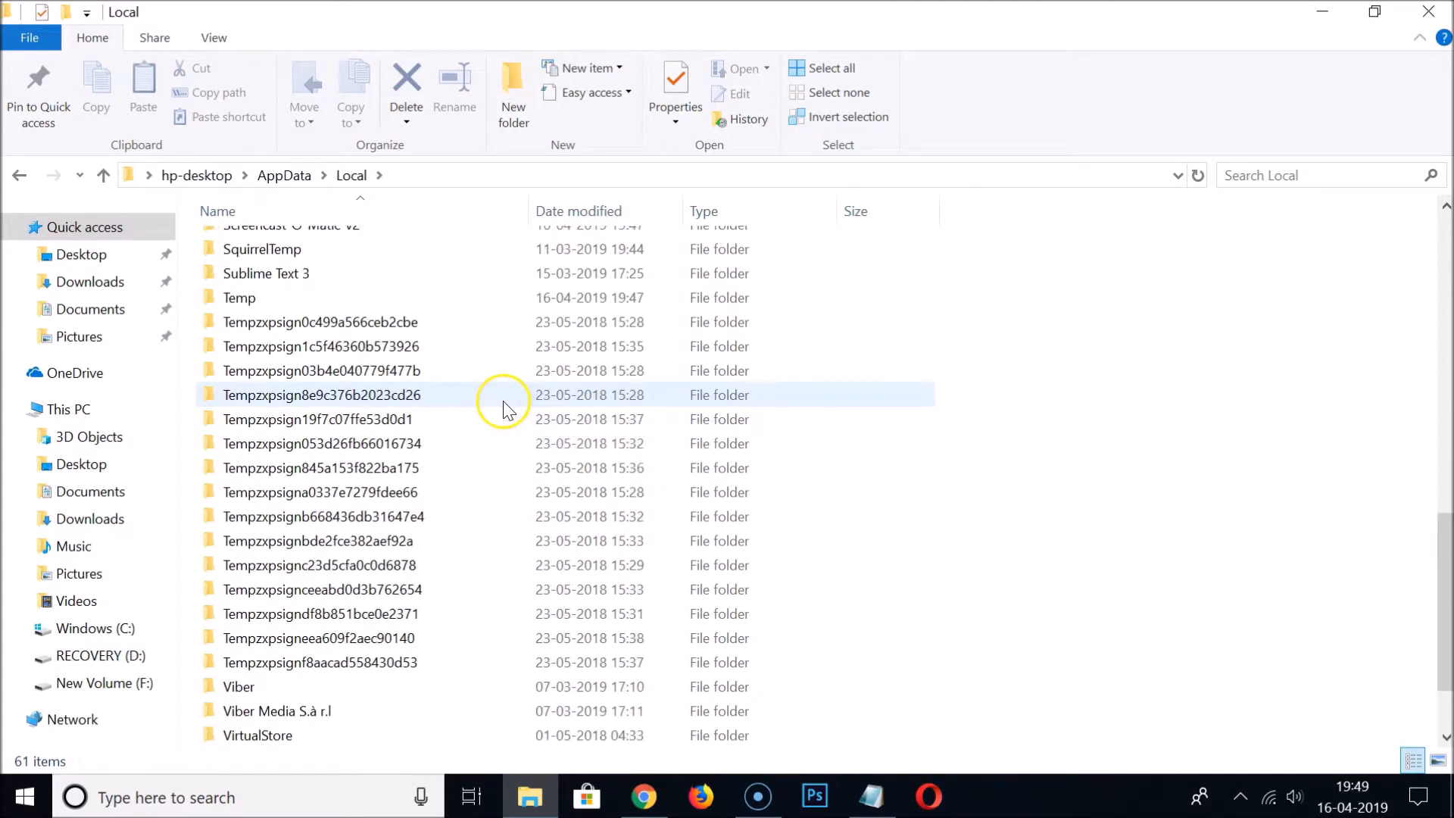
scroll("up", 3)
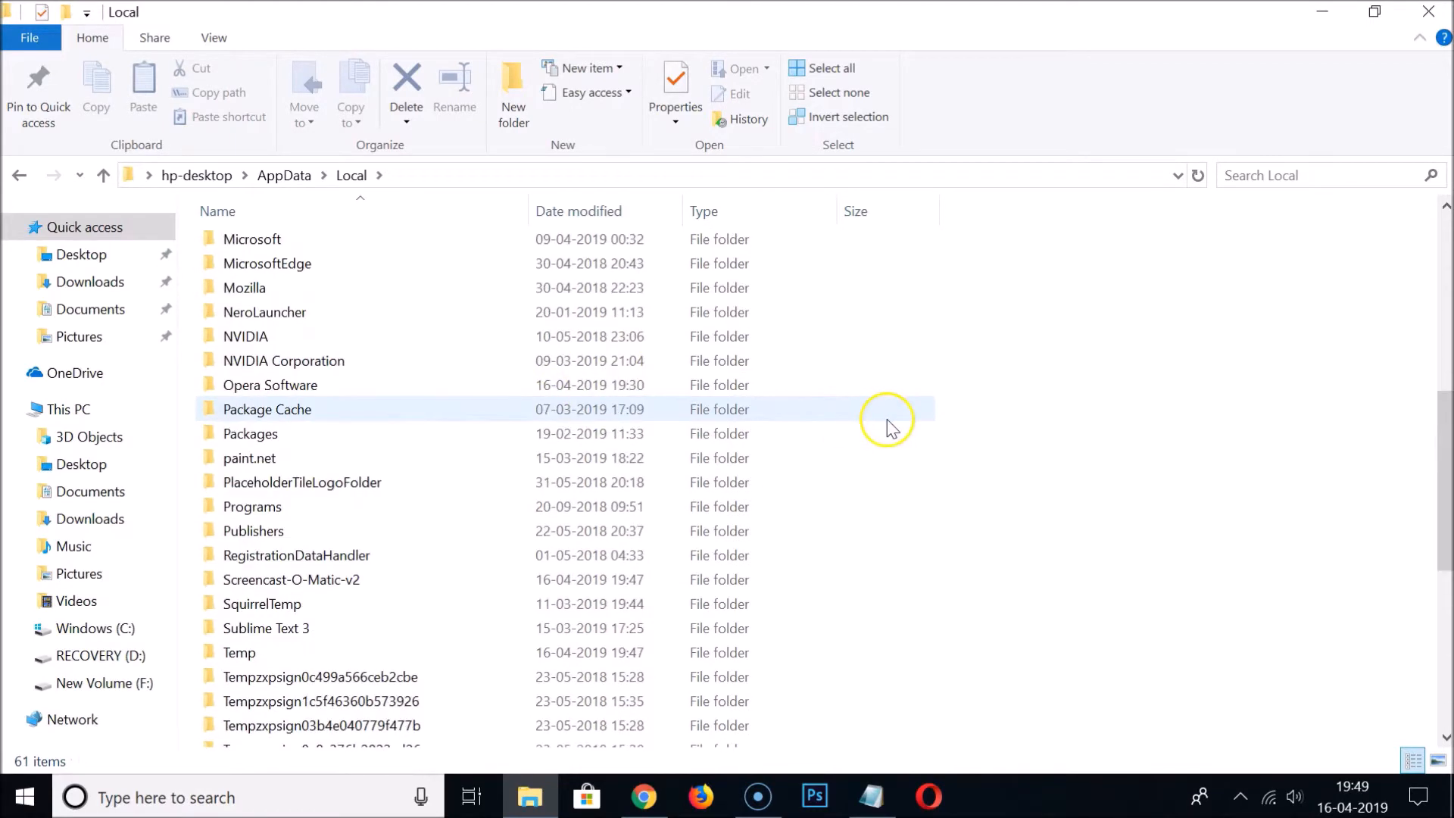
mouse_move(407, 468)
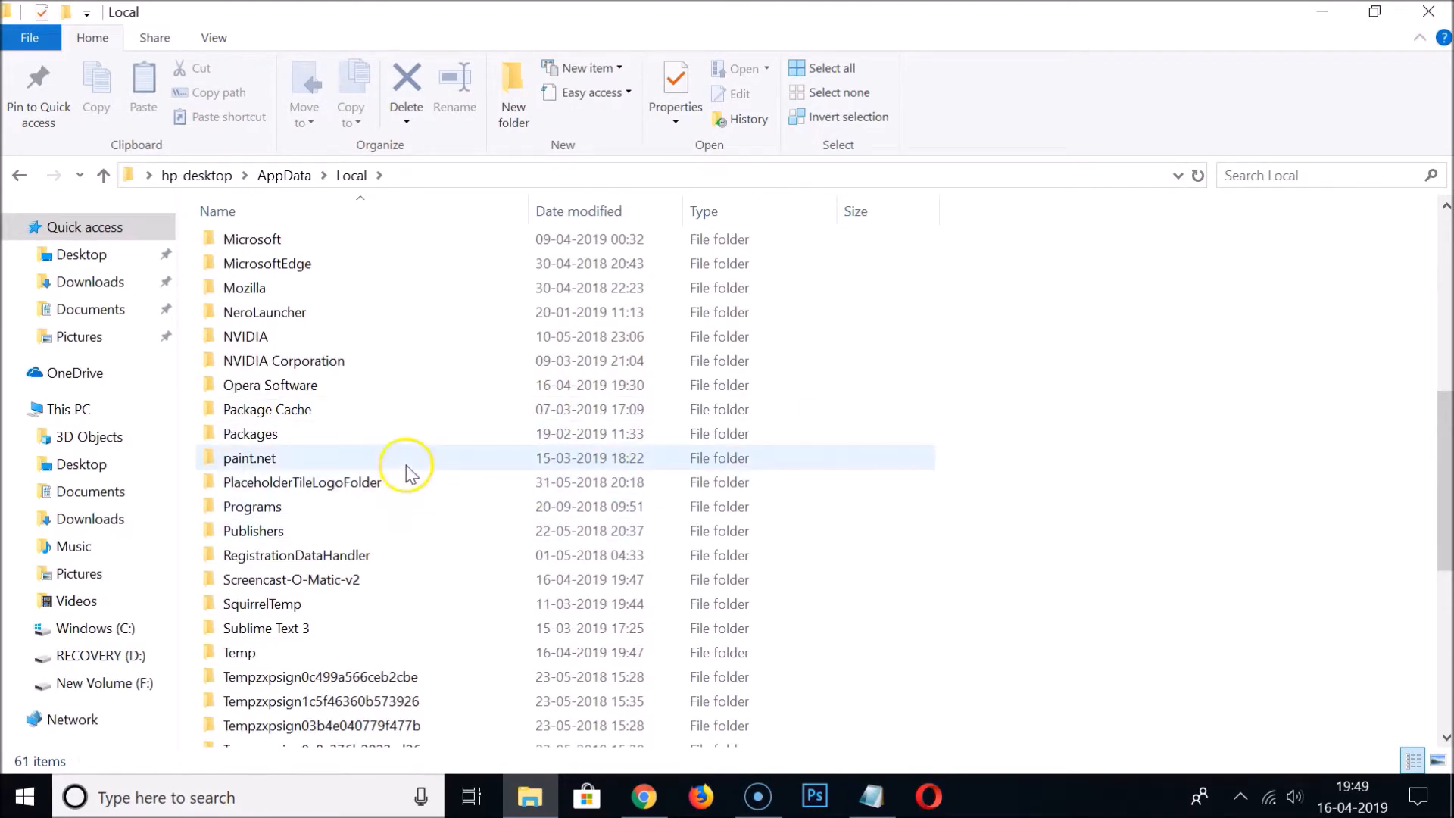
mouse_move(307, 385)
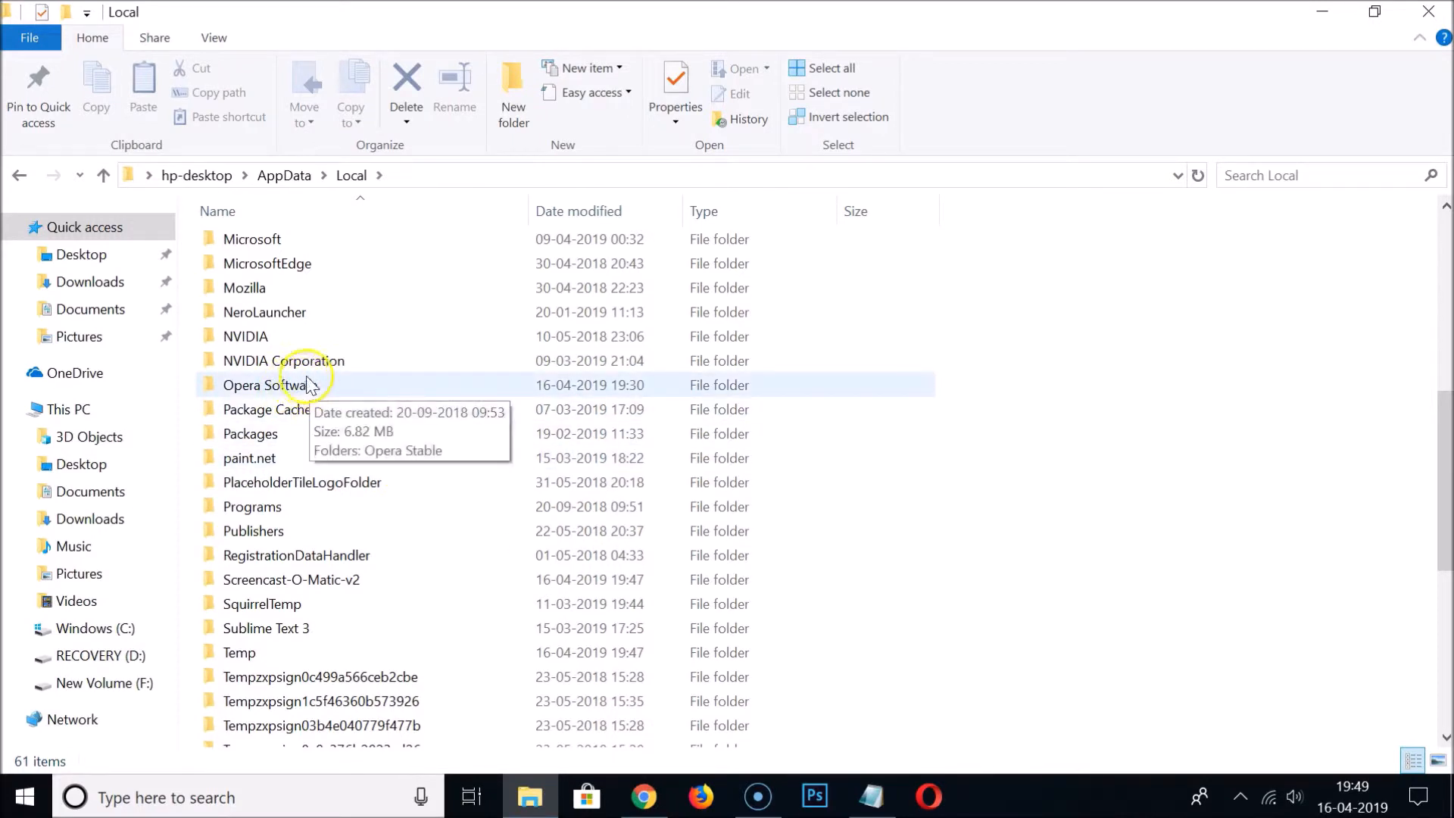
mouse_move(283, 386)
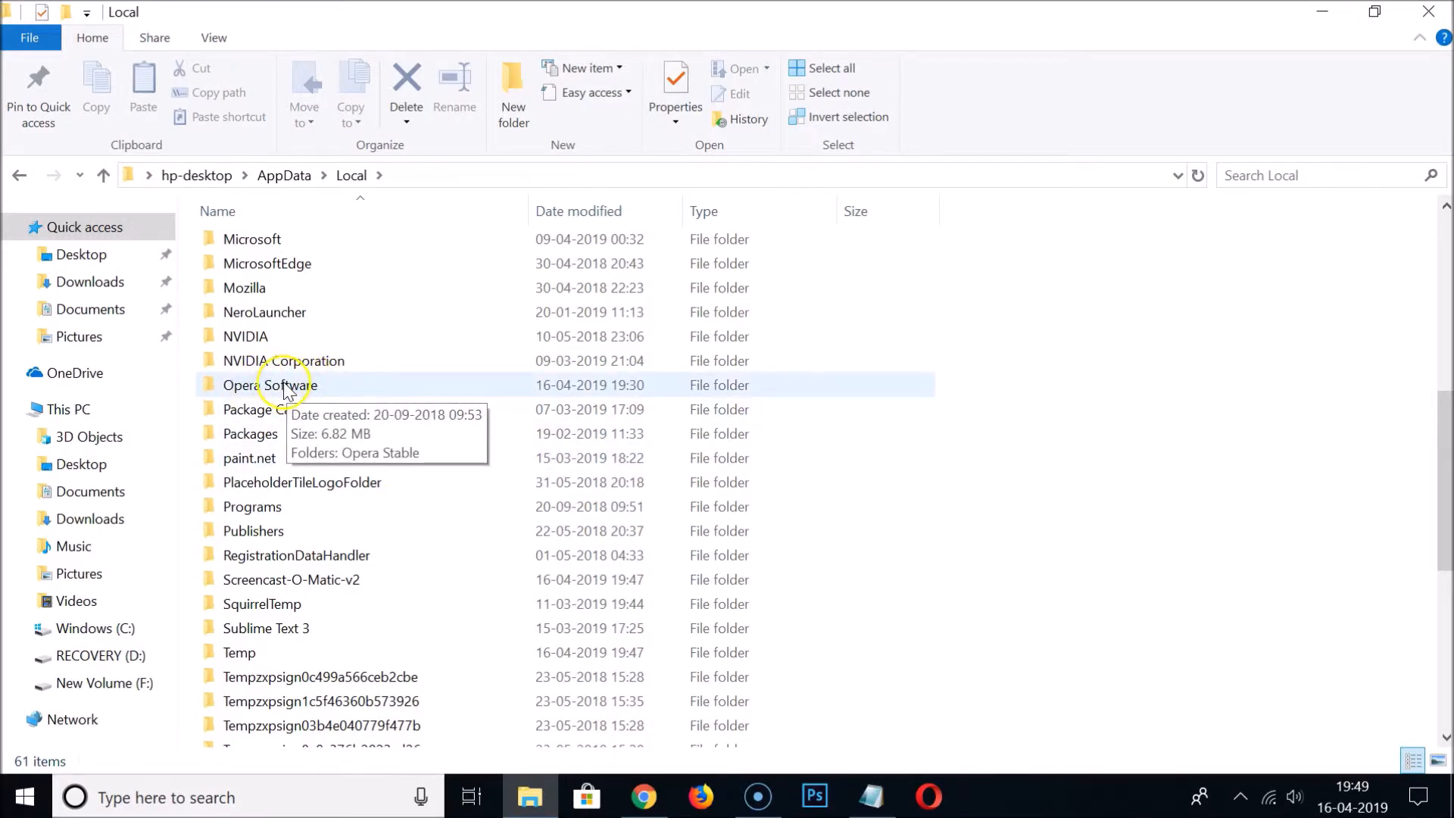
double_click(256, 384)
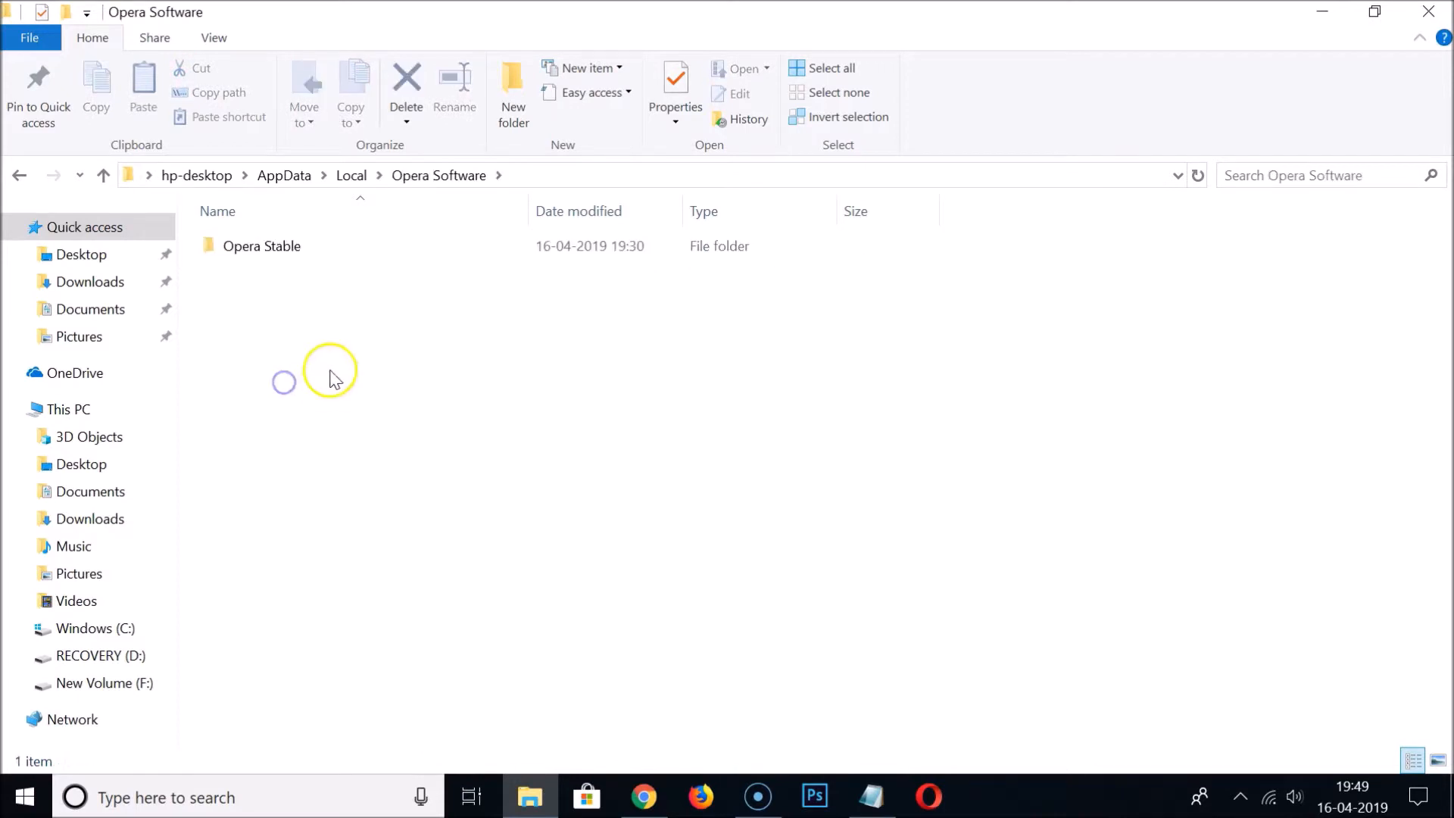
Bring up the context menu on the Local Opera Stable folder to delete it.
left_click(260, 246)
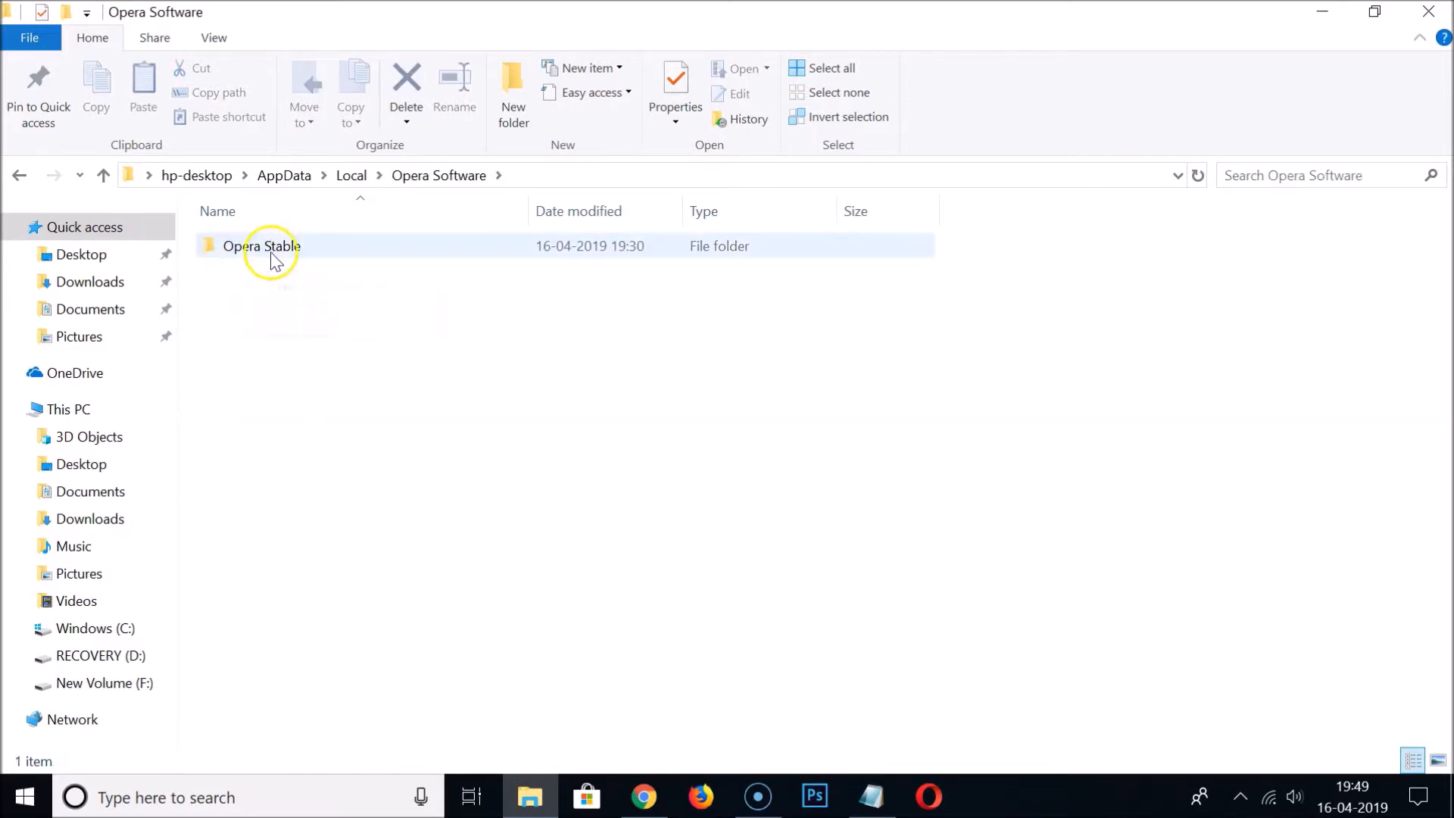
right_click(272, 245)
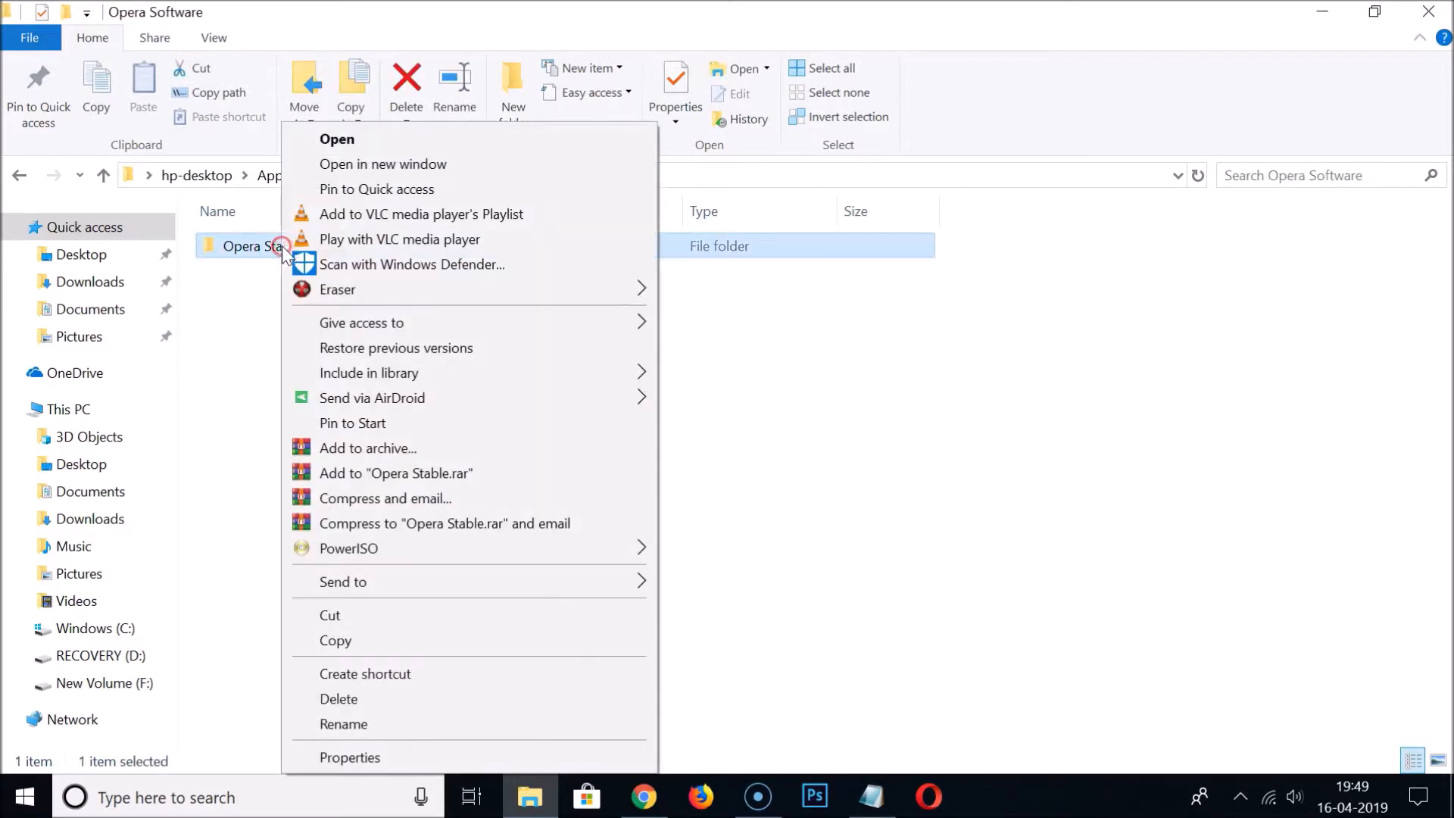
mouse_move(395, 550)
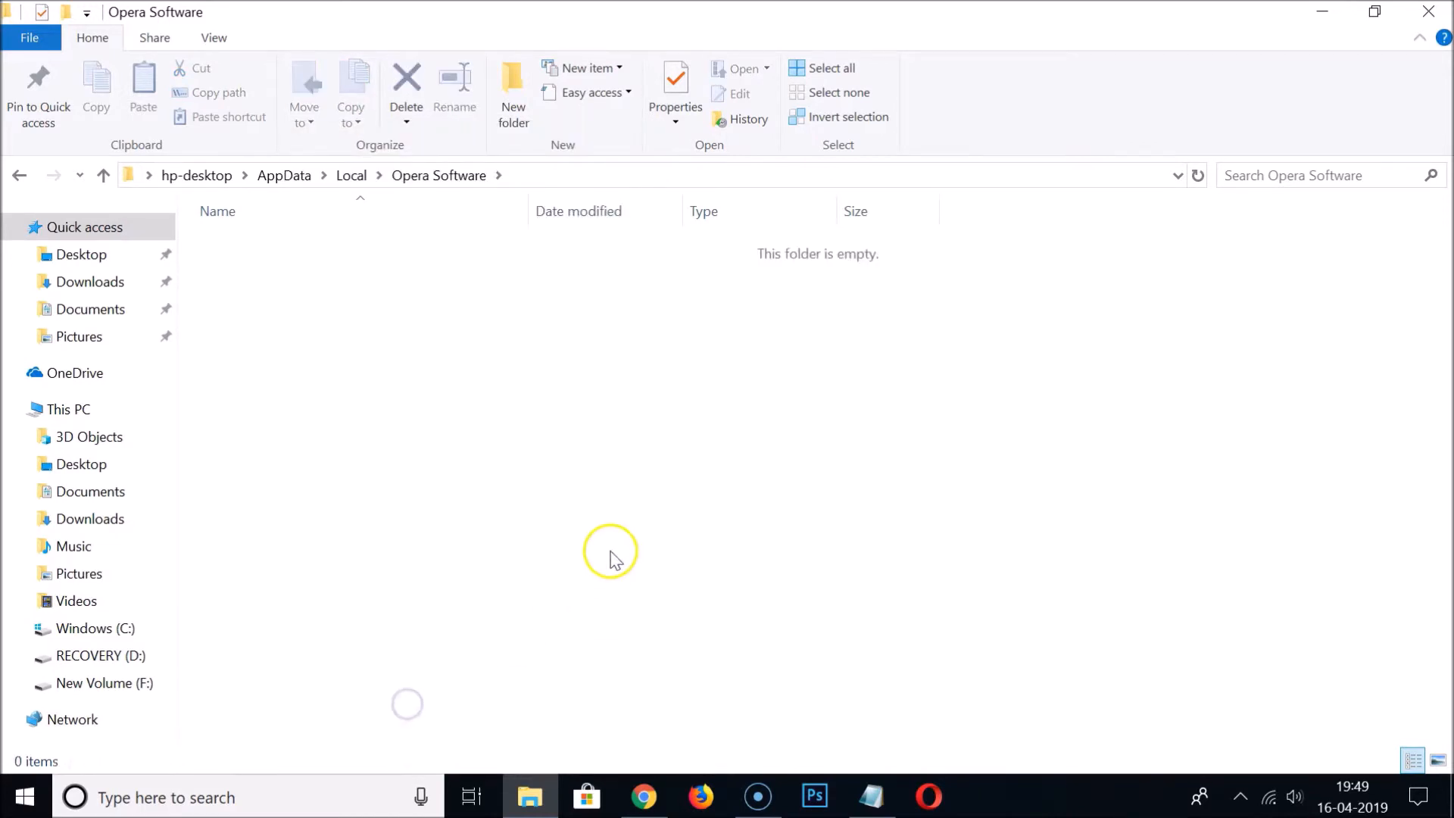
mouse_move(402, 273)
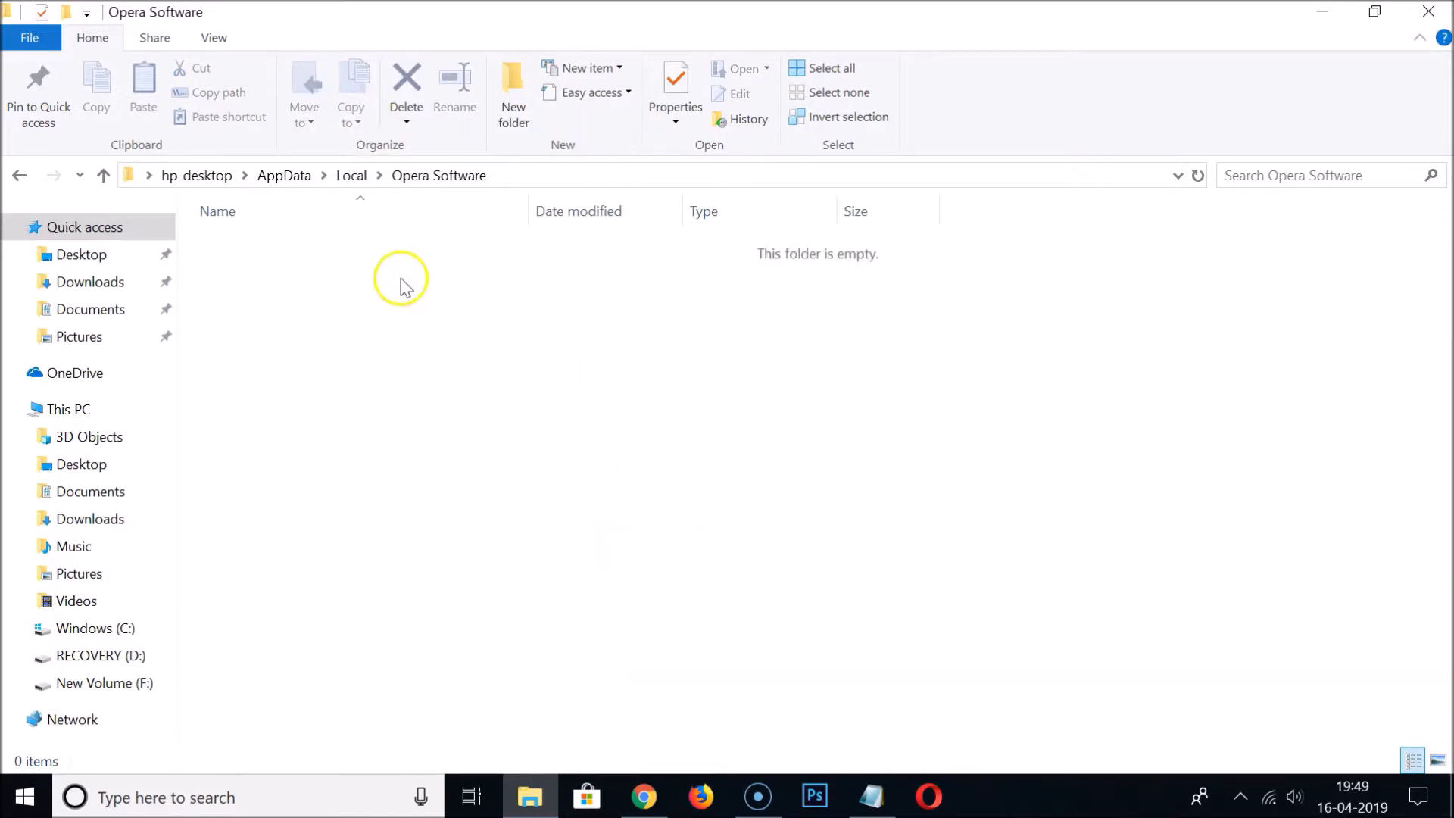
mouse_move(289, 175)
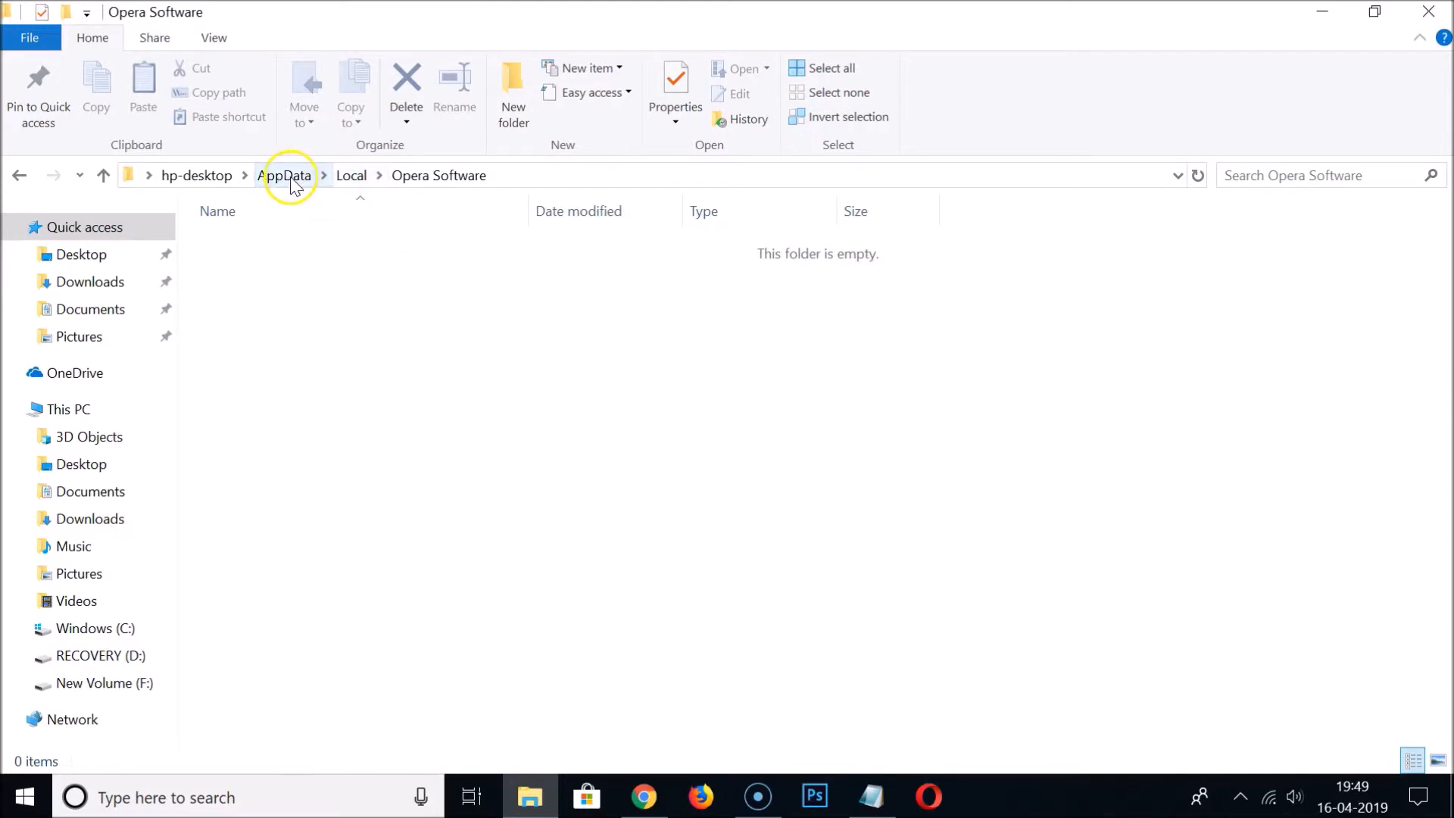
Navigate to AppData > Roaming > Opera Software and bring up Opera Stable's context menu to delete it.
left_click(285, 176)
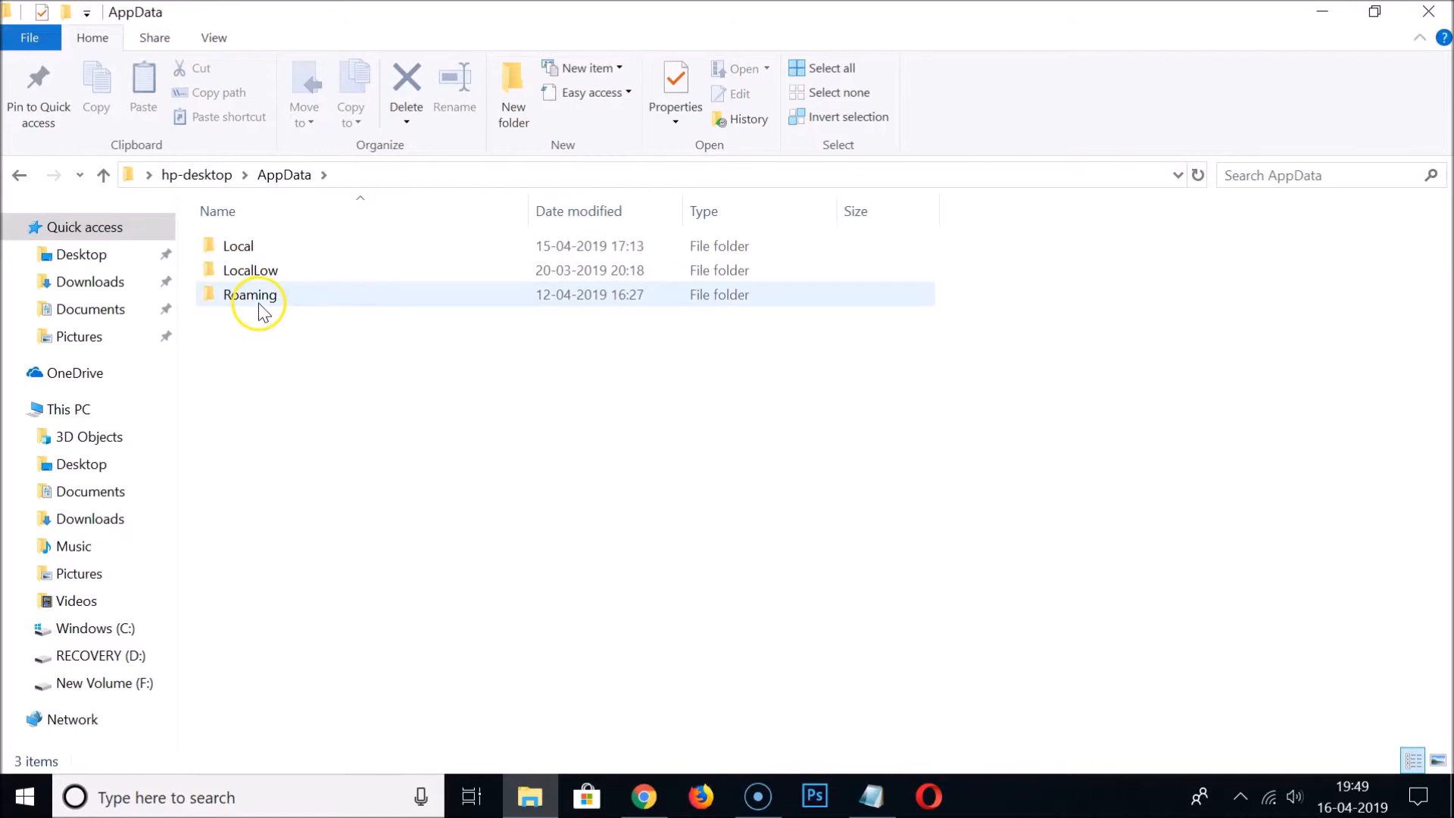
double_click(254, 293)
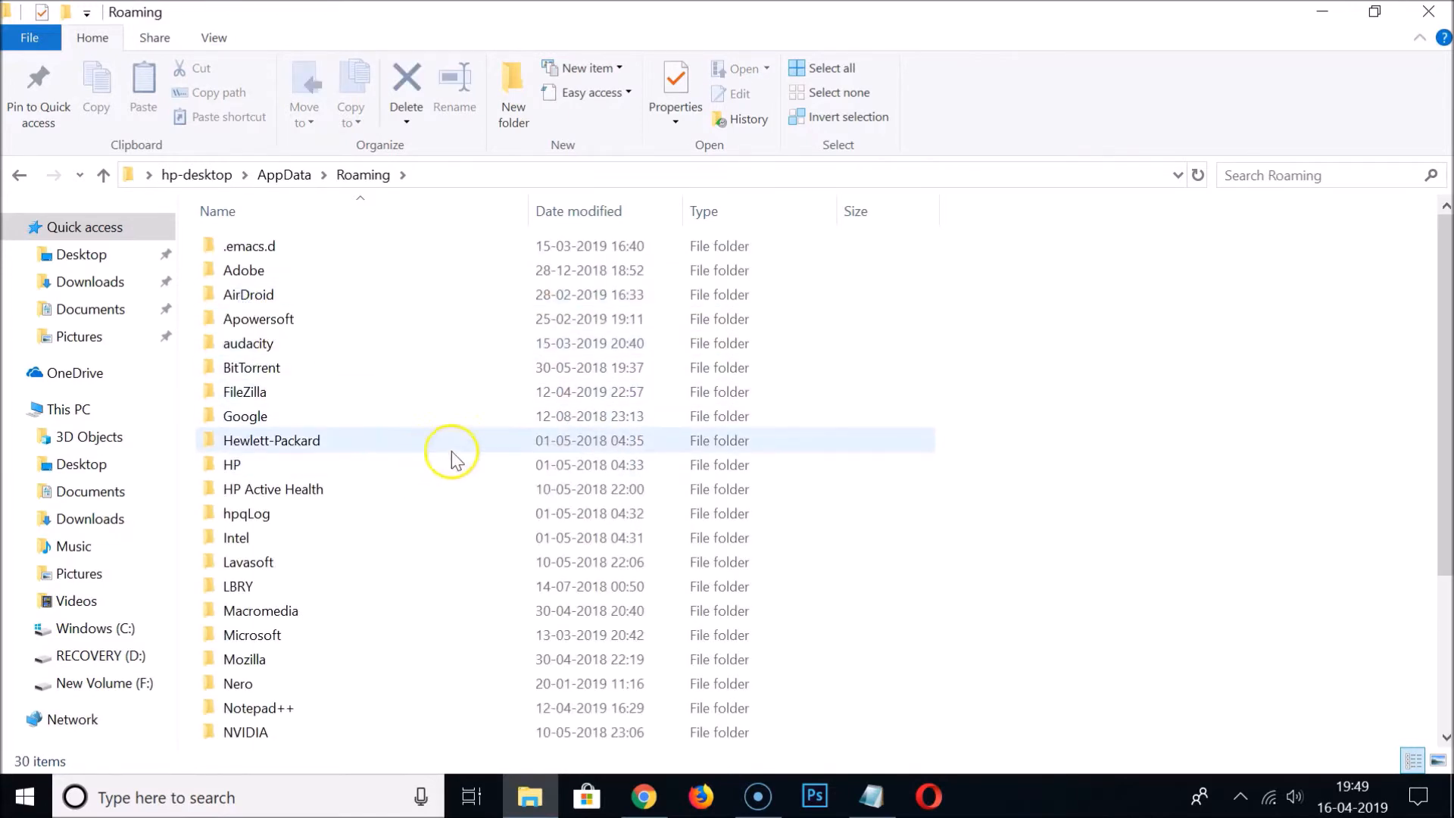
scroll("down", 3)
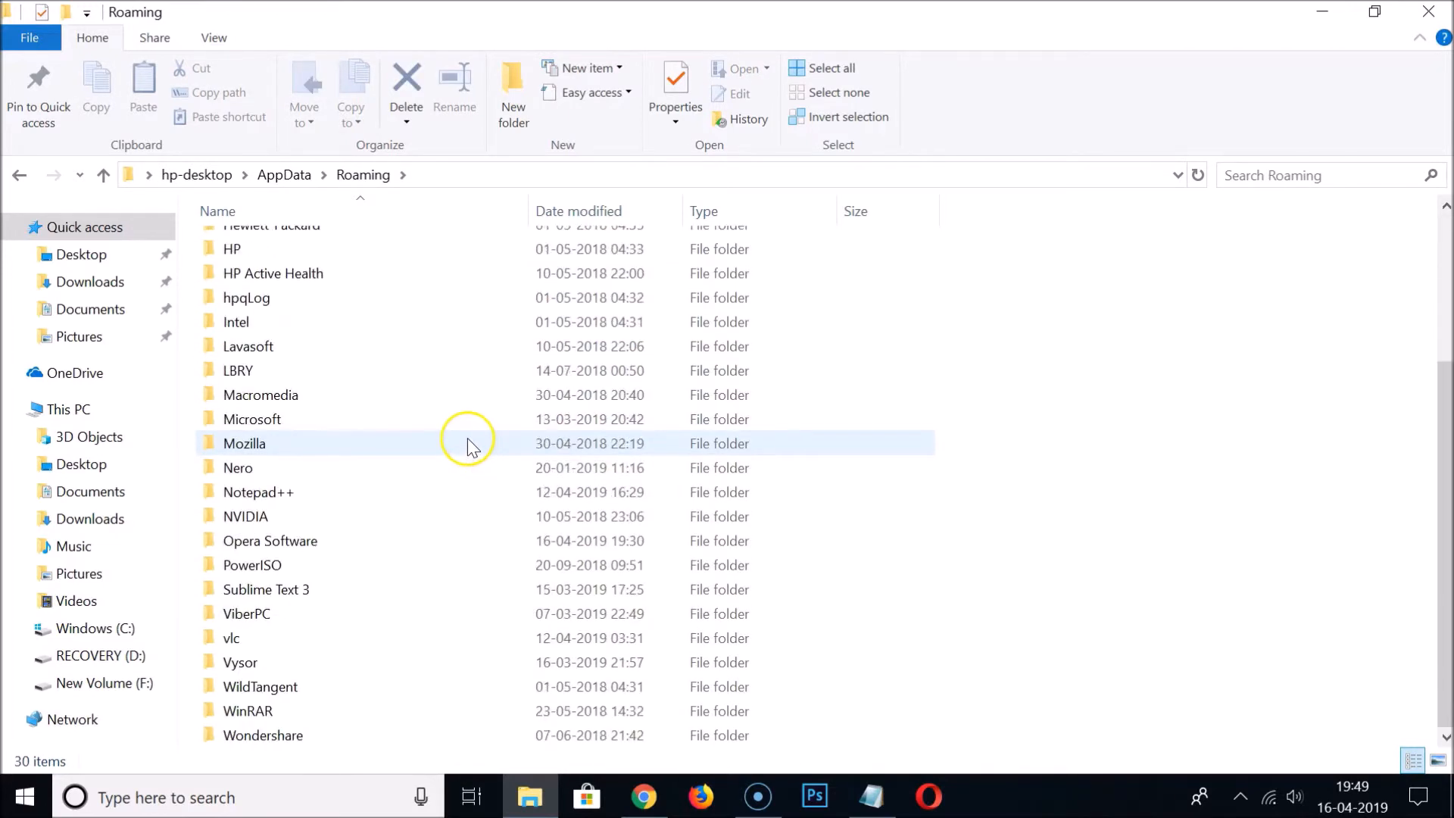
mouse_move(301, 541)
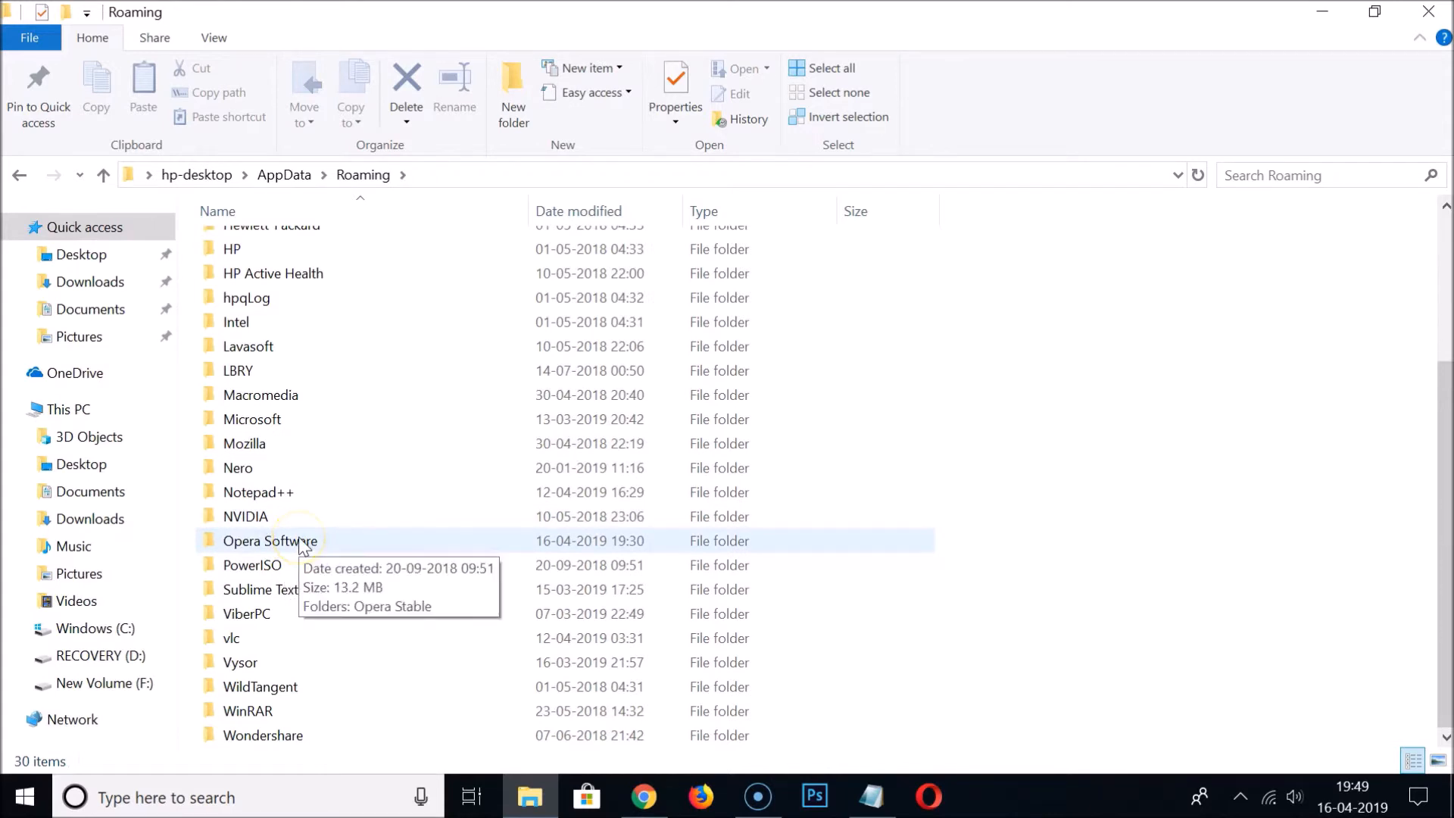
double_click(269, 541)
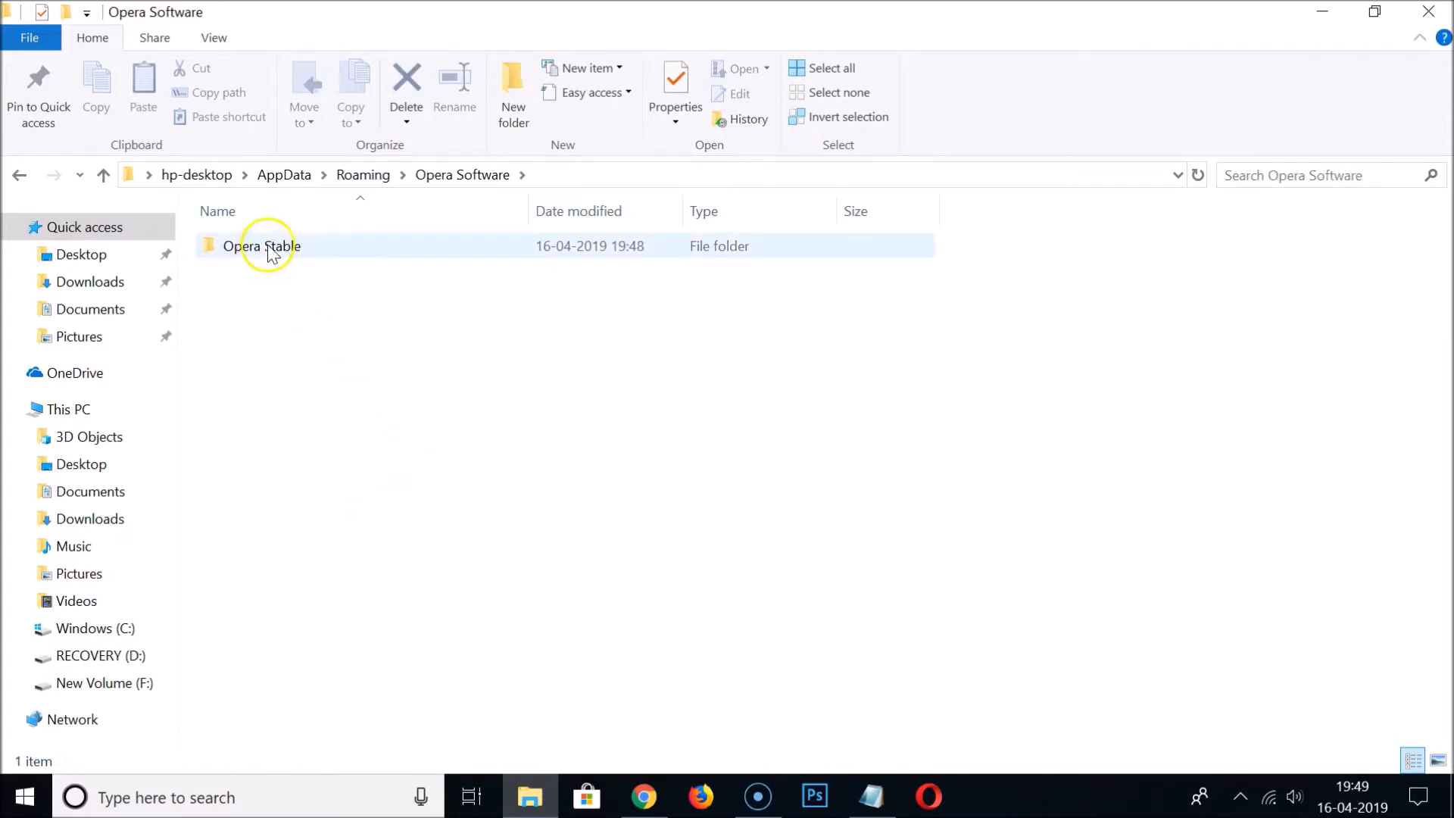
mouse_move(300, 248)
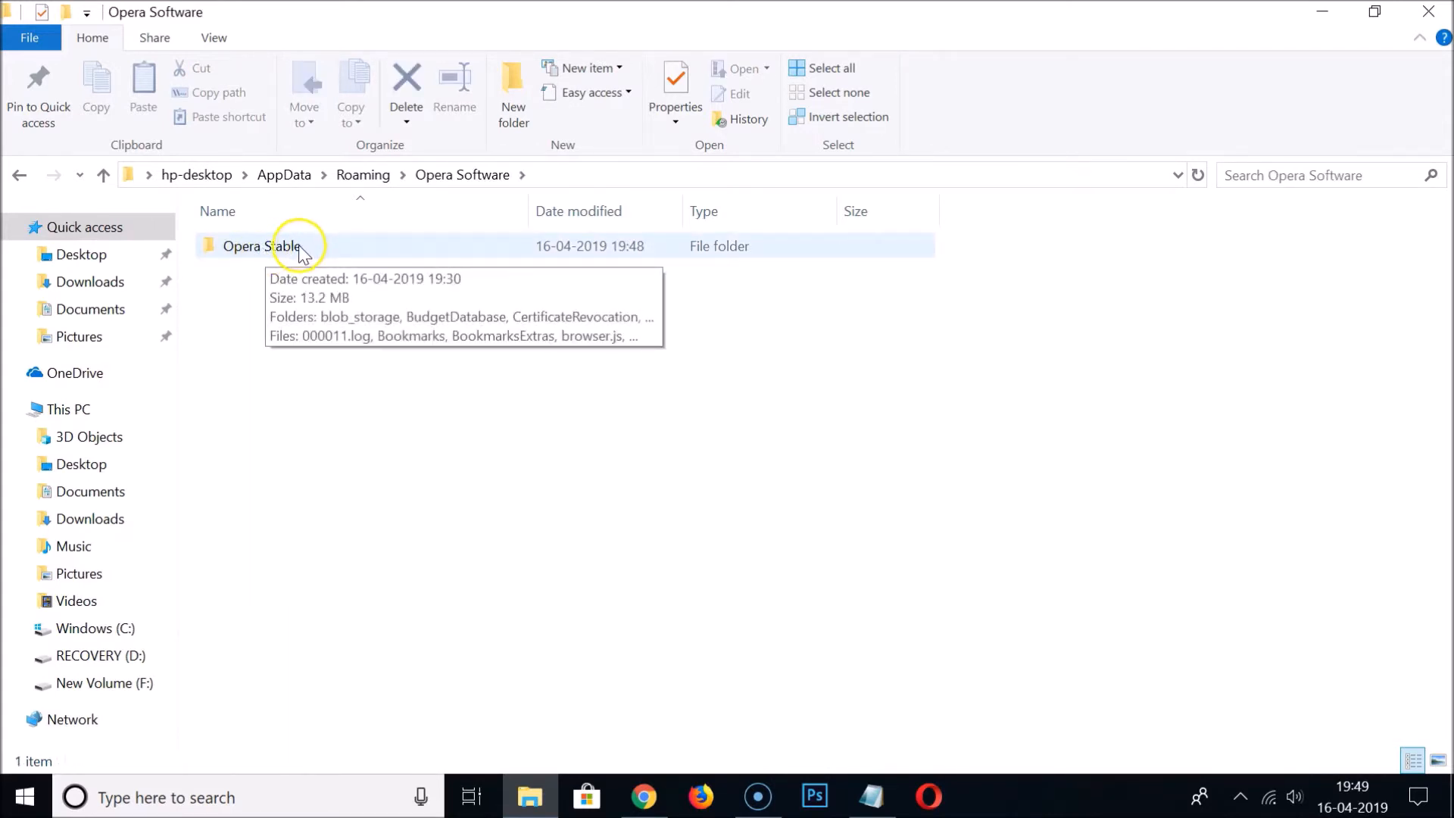
right_click(288, 246)
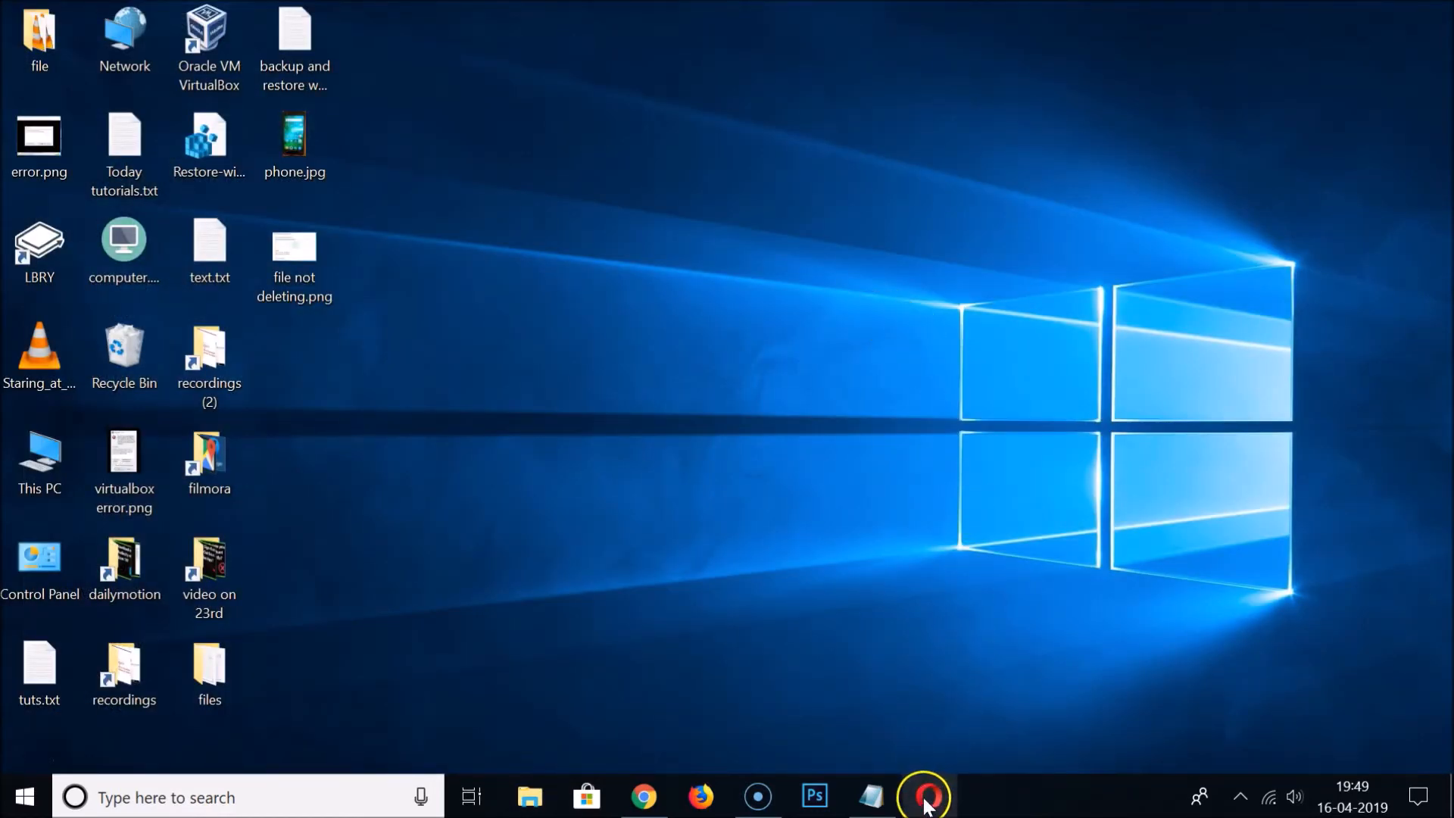
mouse_move(881, 594)
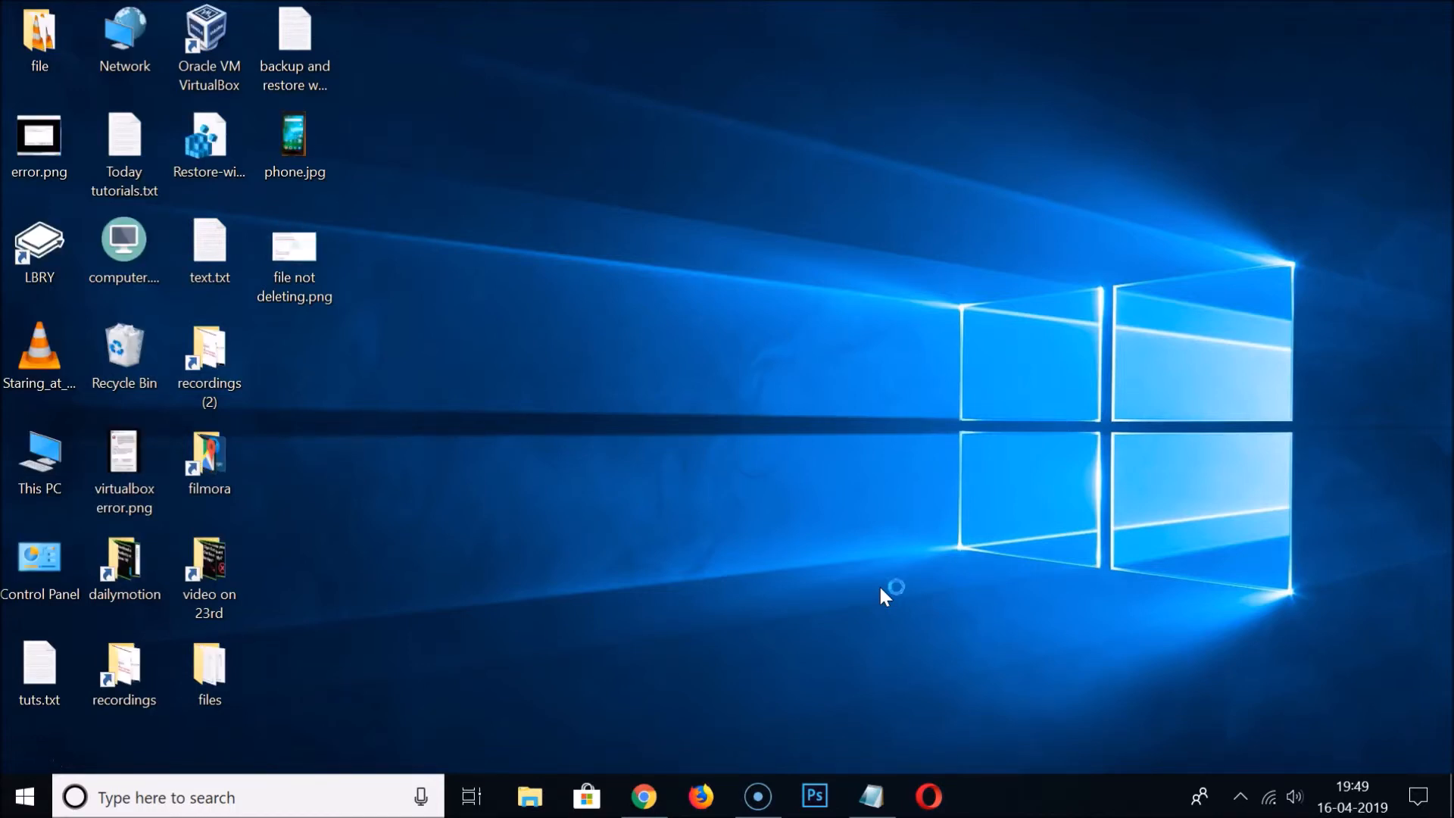
Relaunch Opera from the taskbar so it opens on the Welcome to Opera page.
left_click(927, 793)
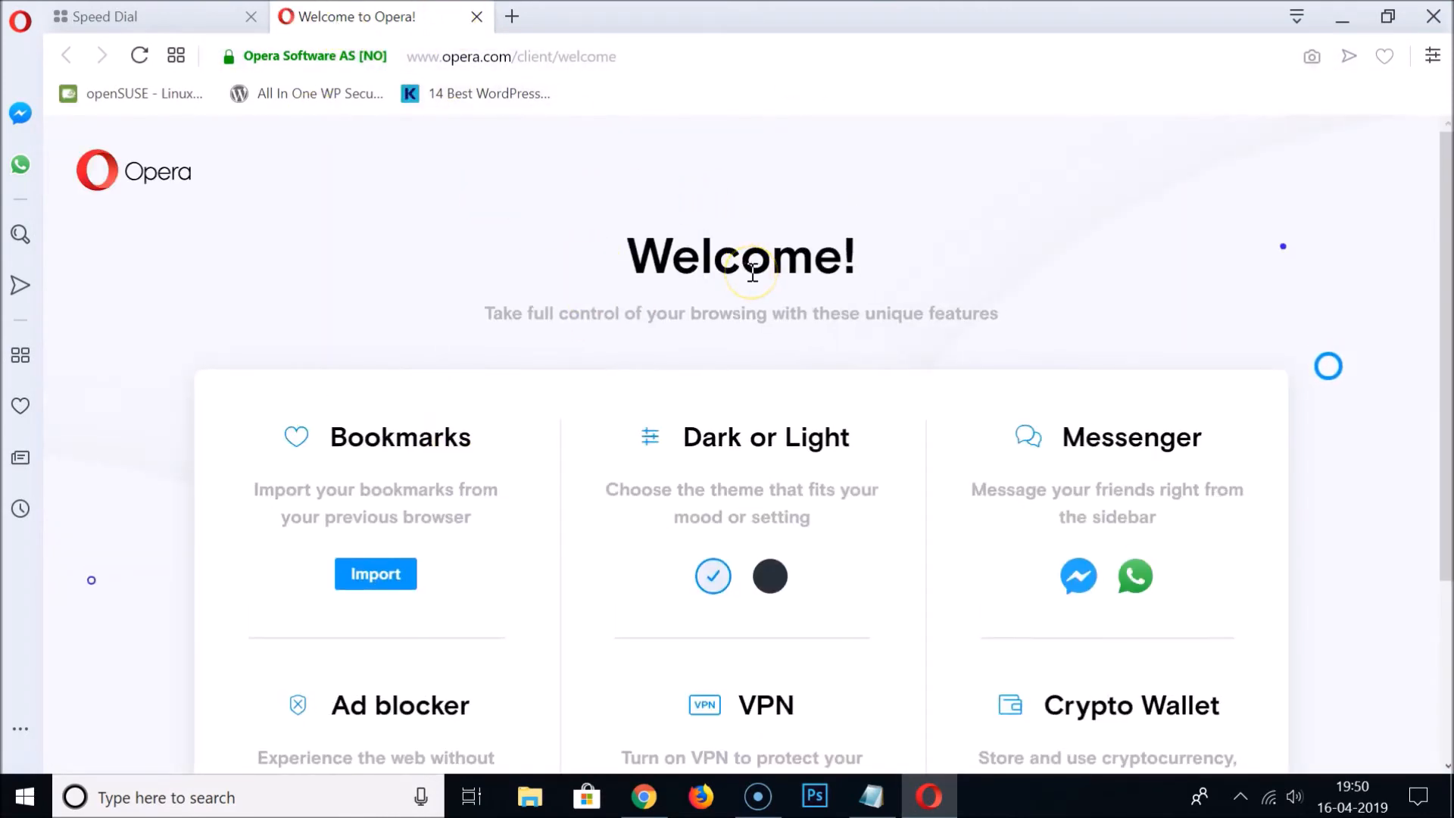
Bring the Notepad tutorial-title note back to the front.
left_click(871, 797)
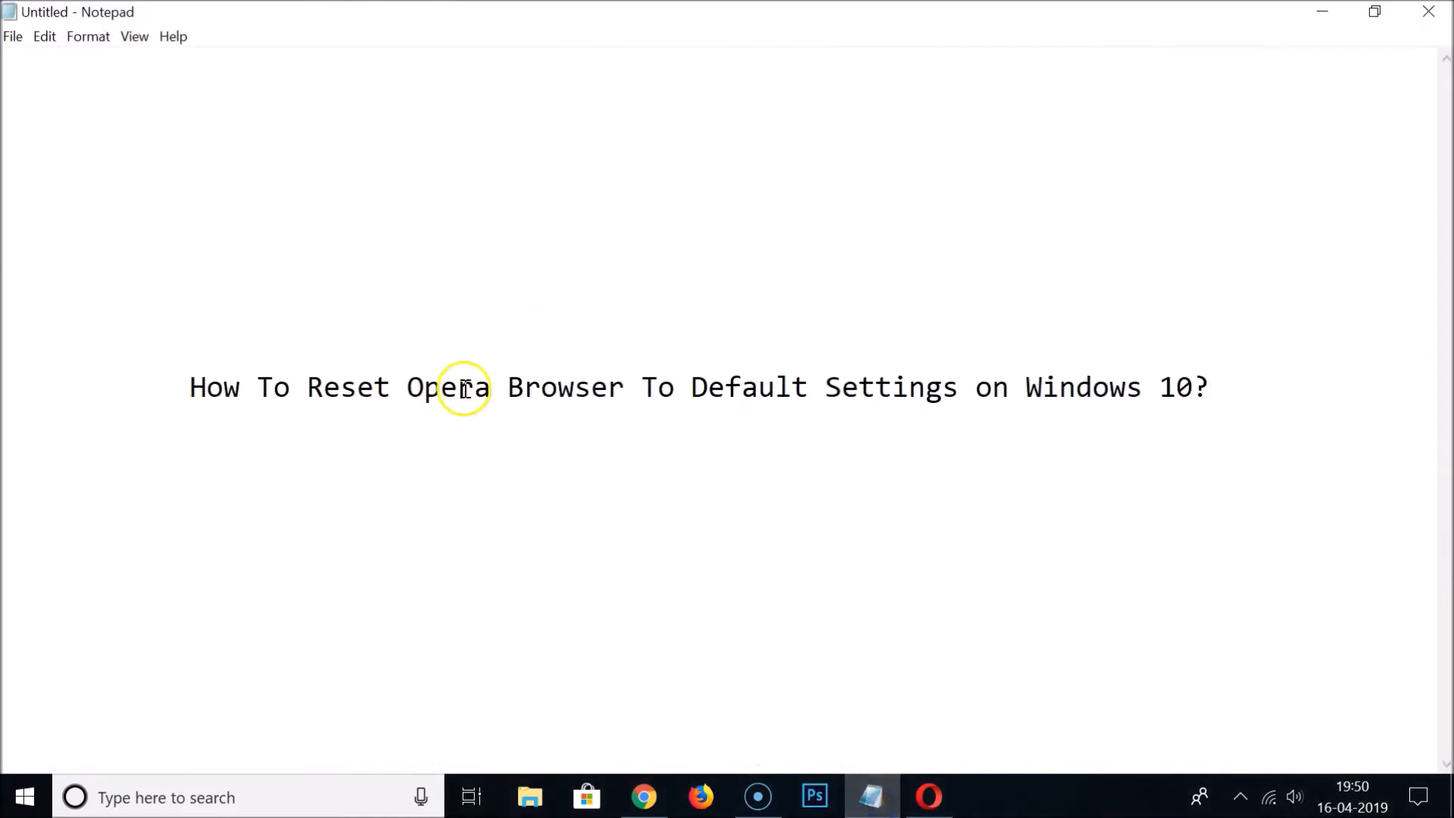
mouse_move(410, 379)
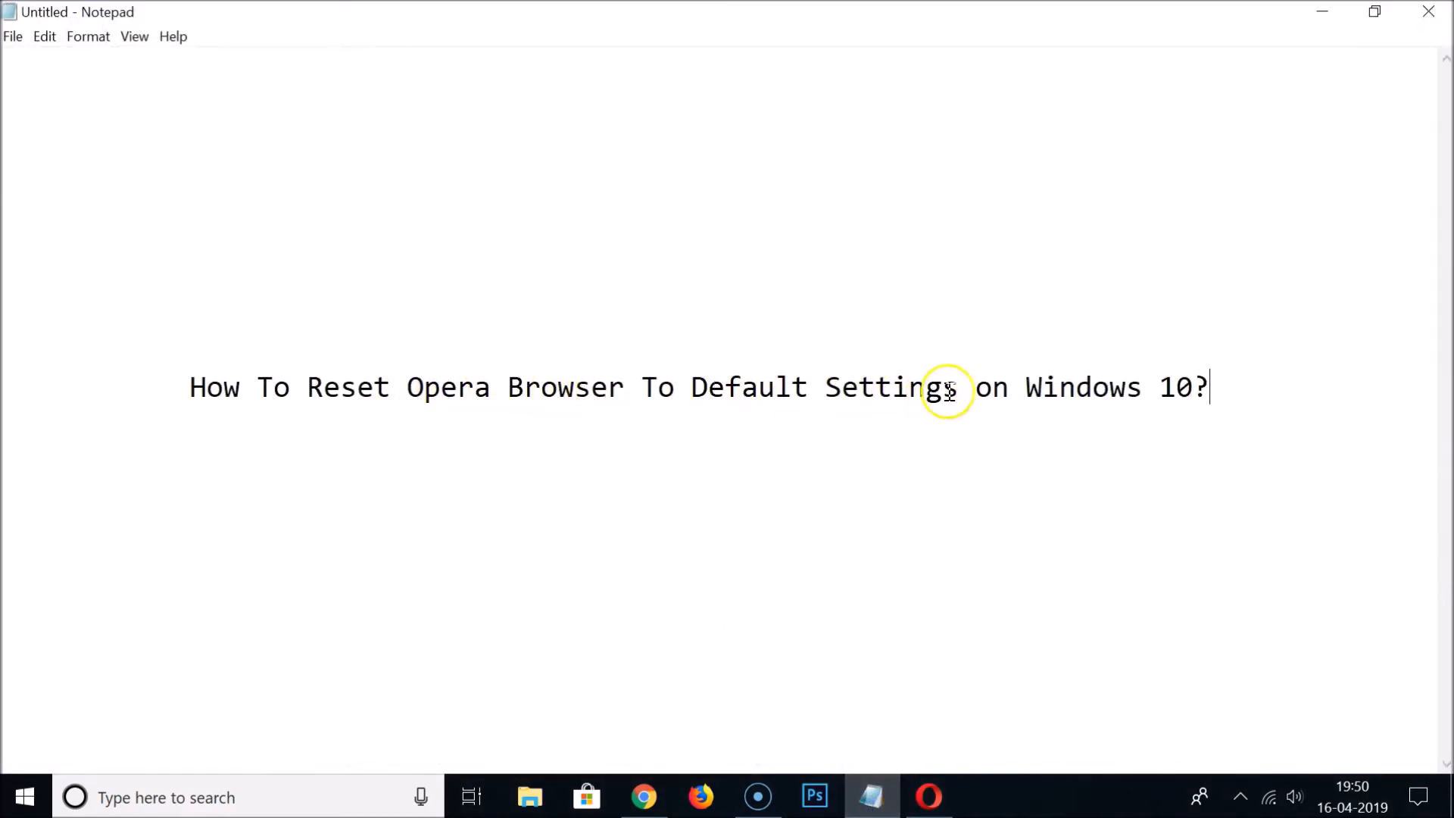
mouse_move(1148, 390)
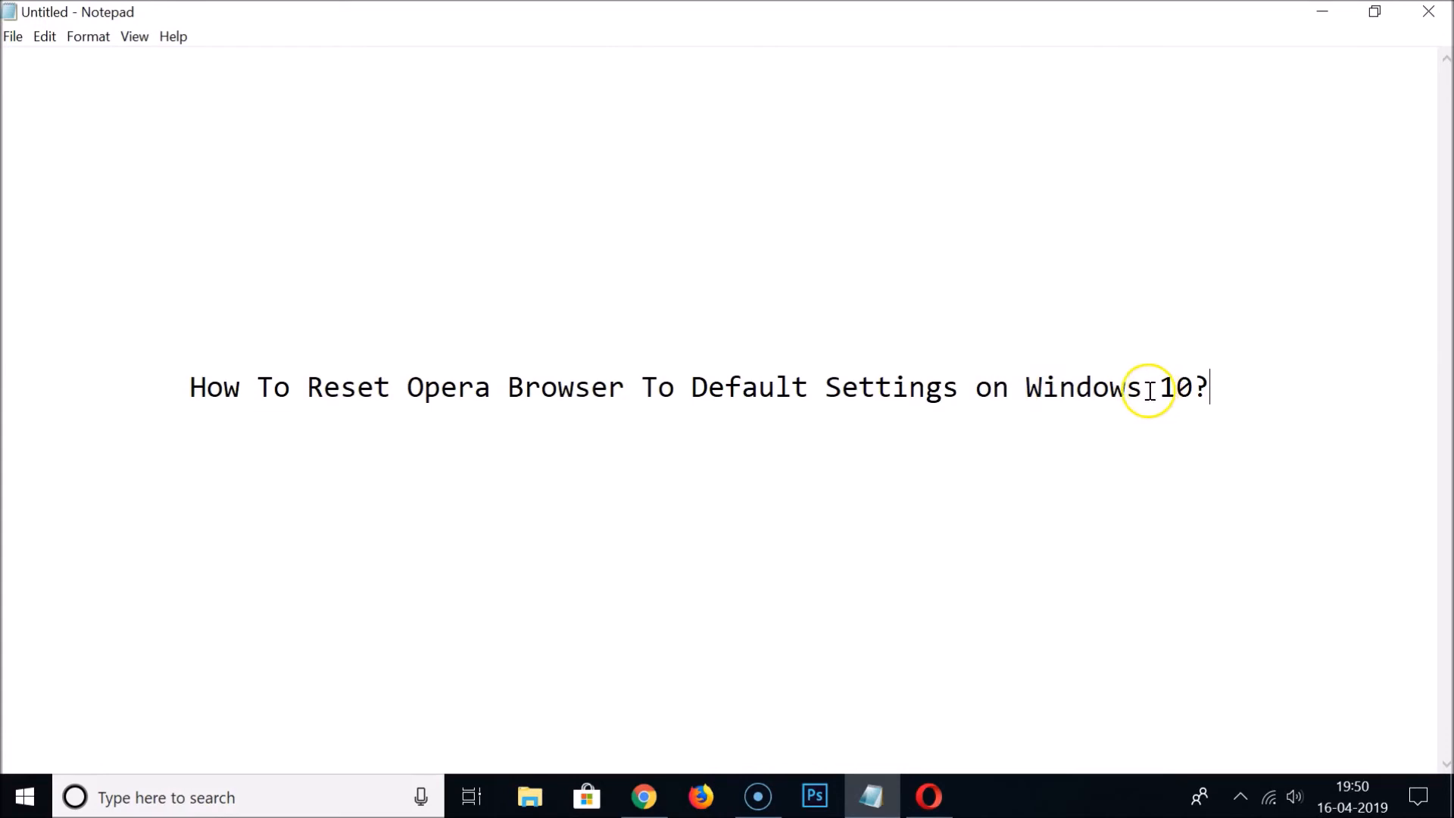